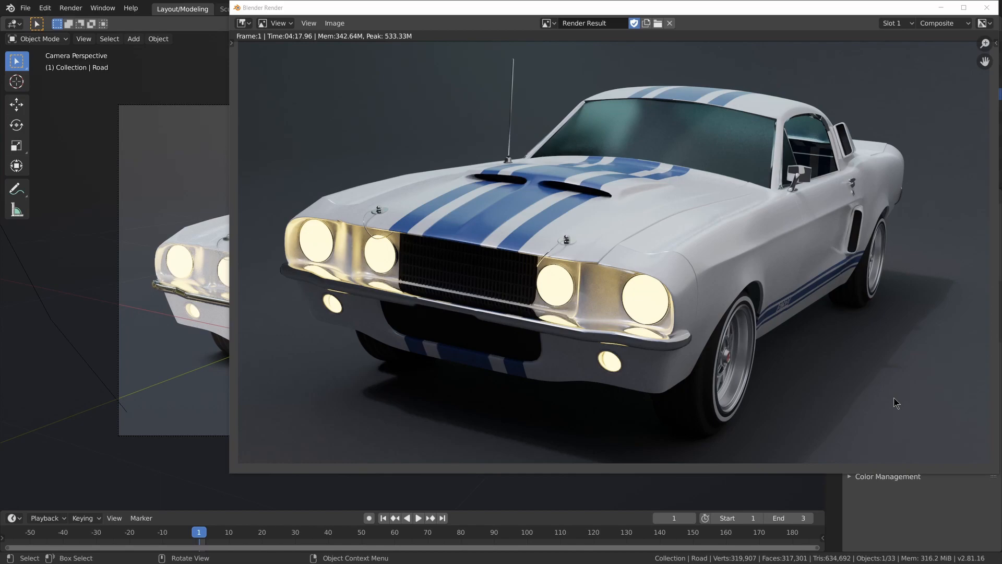
Open Preferences from the Edit menu to choose CUDA with the GeForce GTX 1060 and Ryzen CPU
{"action": "left_click", "coordinate": [44, 8]}
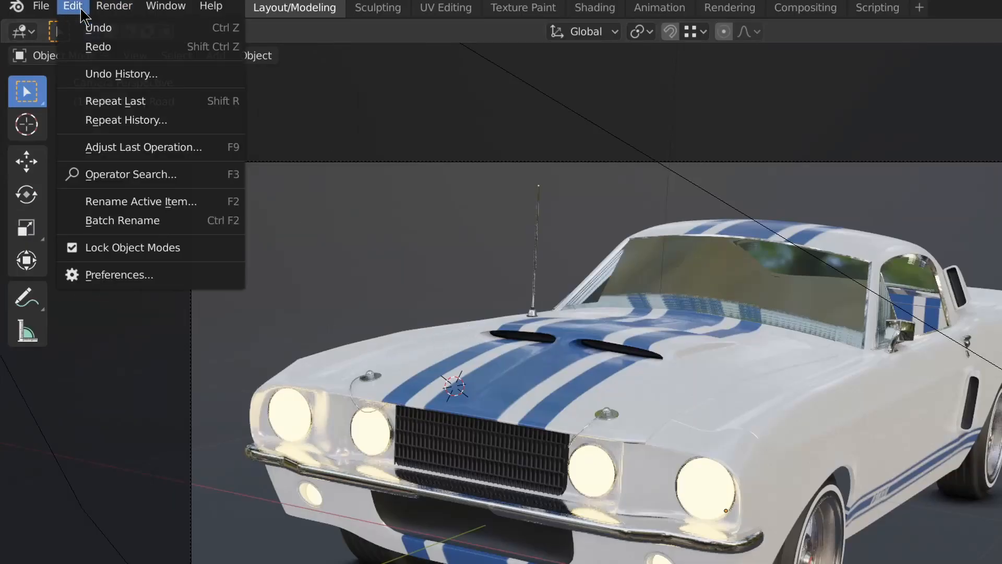
{"action": "left_click", "coordinate": [119, 274]}
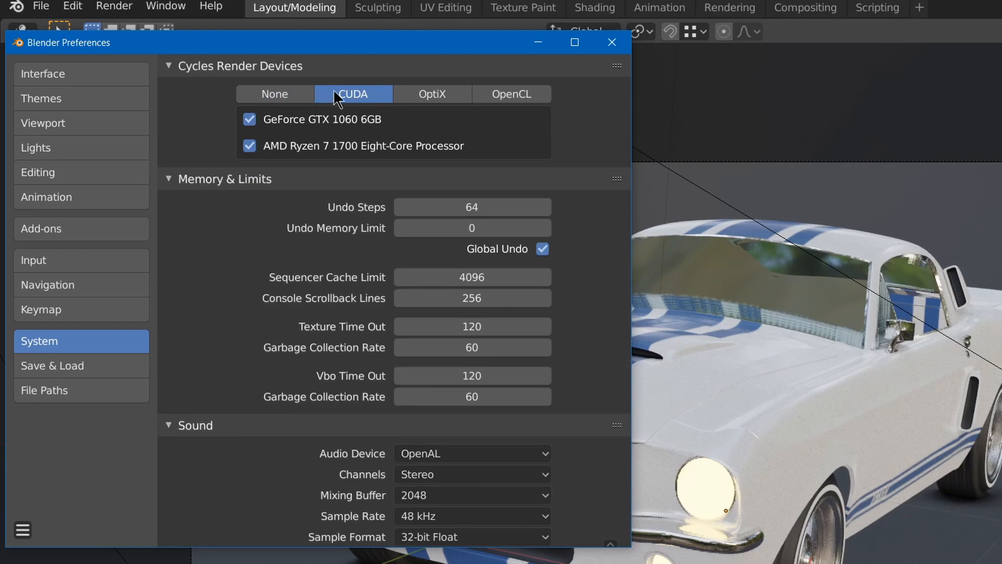
{"action": "mouse_move", "coordinate": [510, 94]}
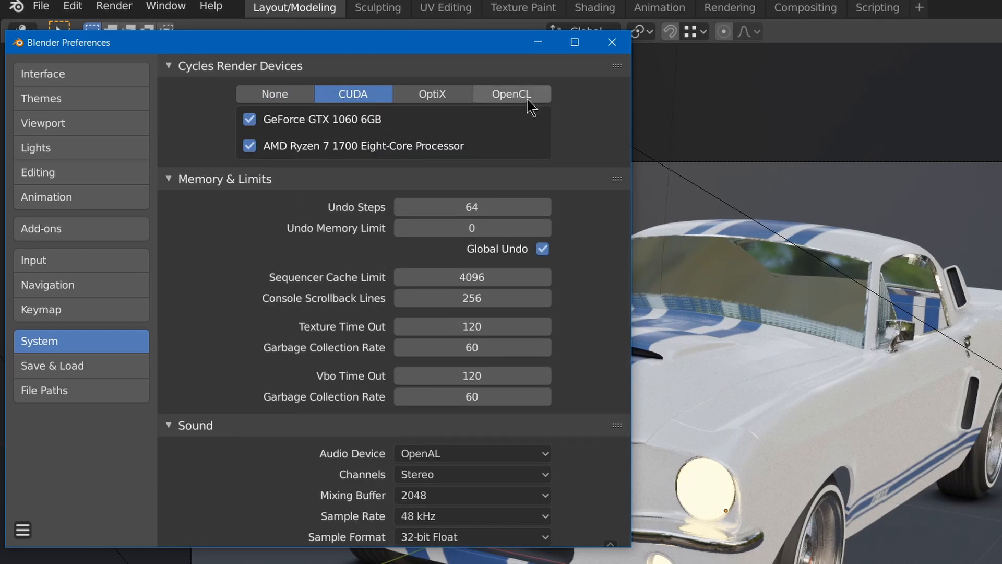
{"action": "mouse_move", "coordinate": [433, 94]}
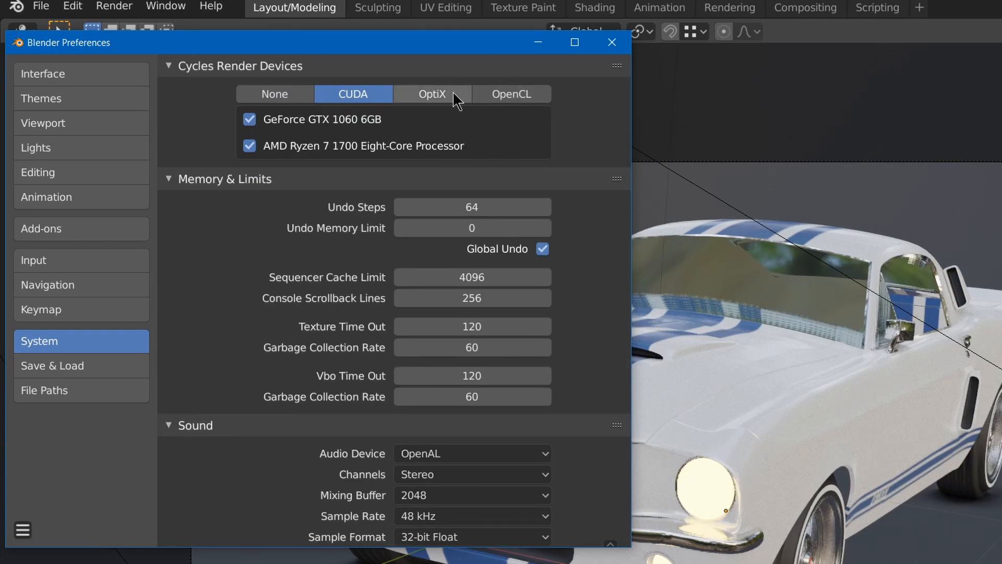
{"action": "mouse_move", "coordinate": [408, 167]}
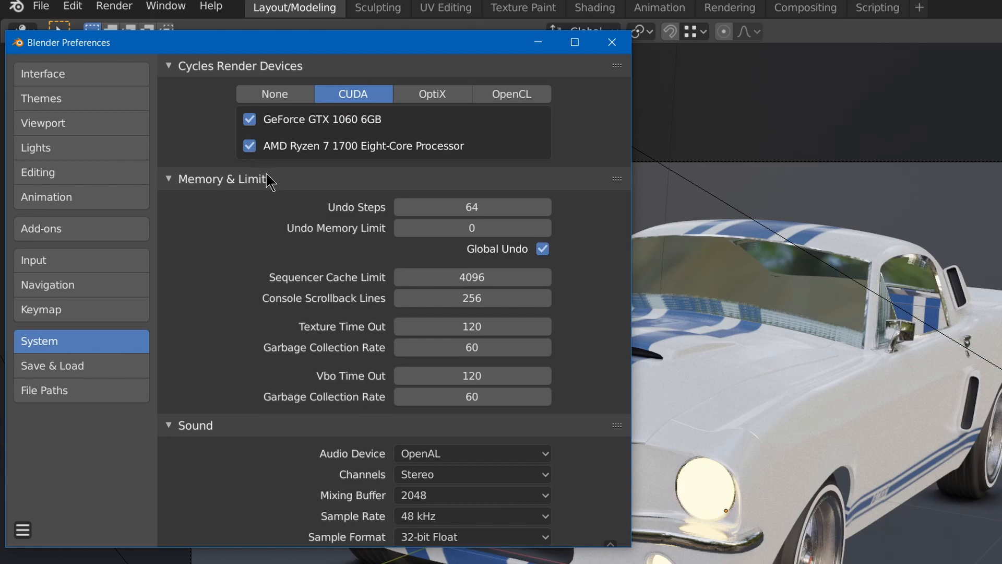
Set the Render Properties device to GPU Compute, view the render slots, then close the render window
{"action": "left_click", "coordinate": [612, 42]}
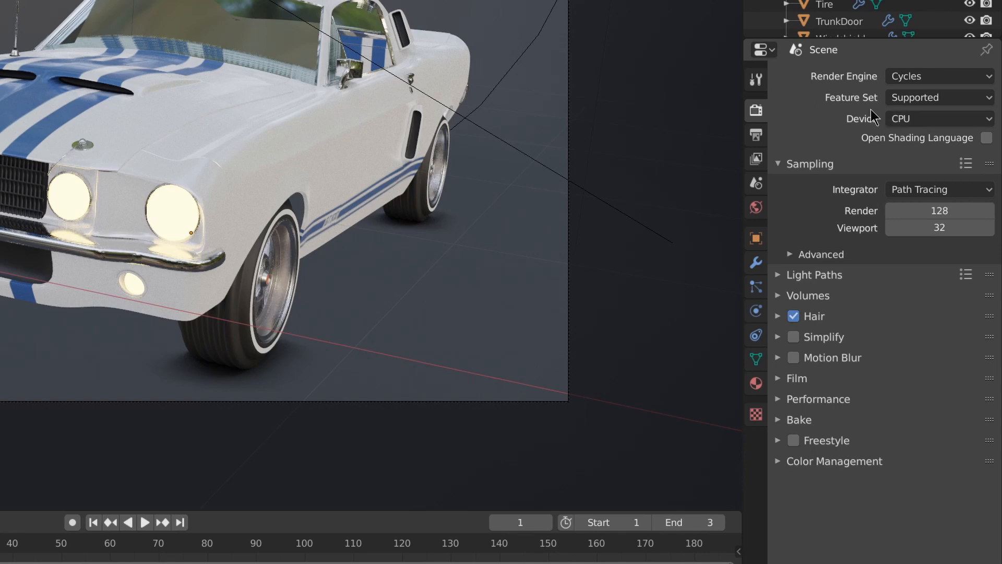
{"action": "mouse_move", "coordinate": [755, 109]}
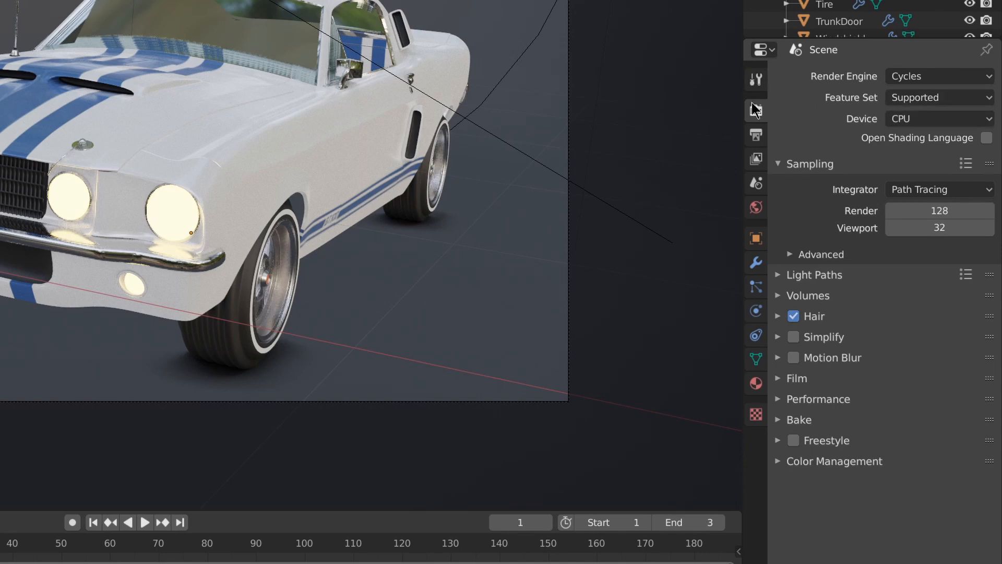
{"action": "left_click", "coordinate": [939, 119]}
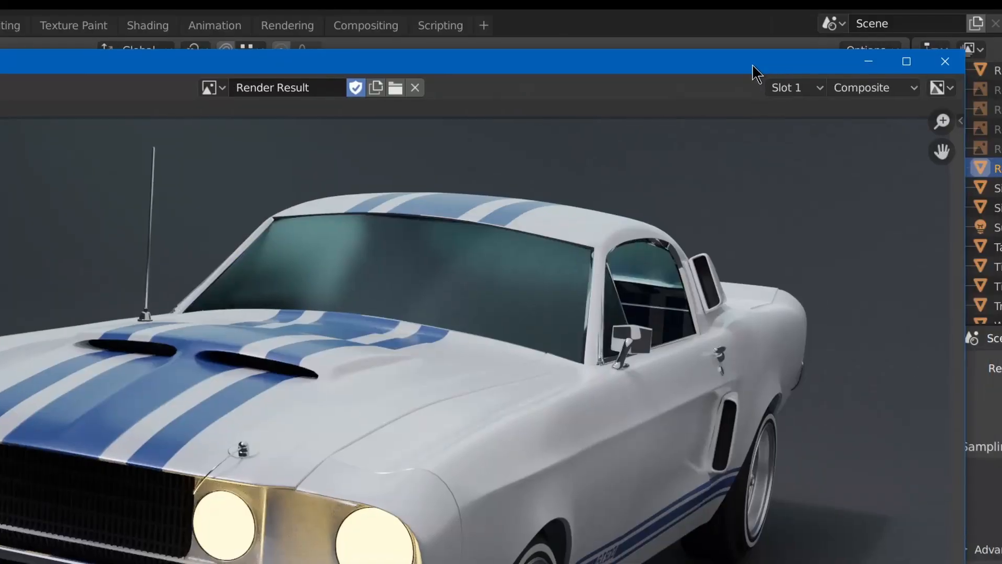
{"action": "left_click", "coordinate": [794, 88]}
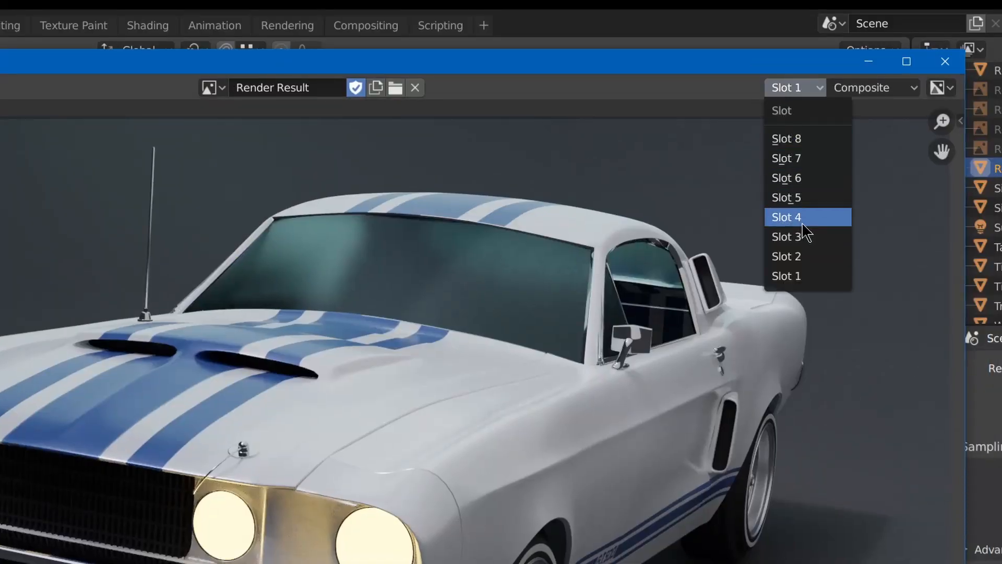
{"action": "left_click", "coordinate": [786, 256]}
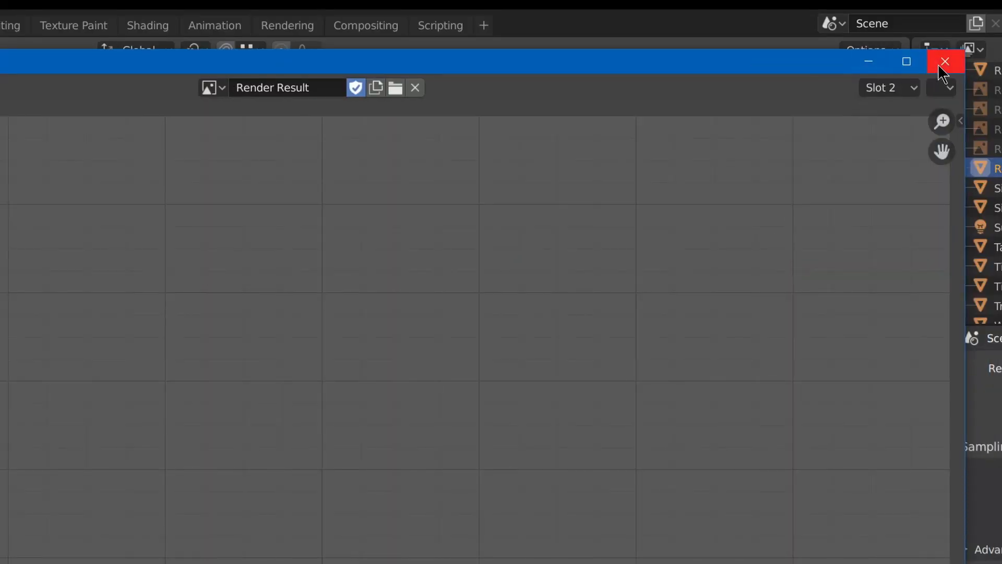
{"action": "left_click", "coordinate": [946, 62]}
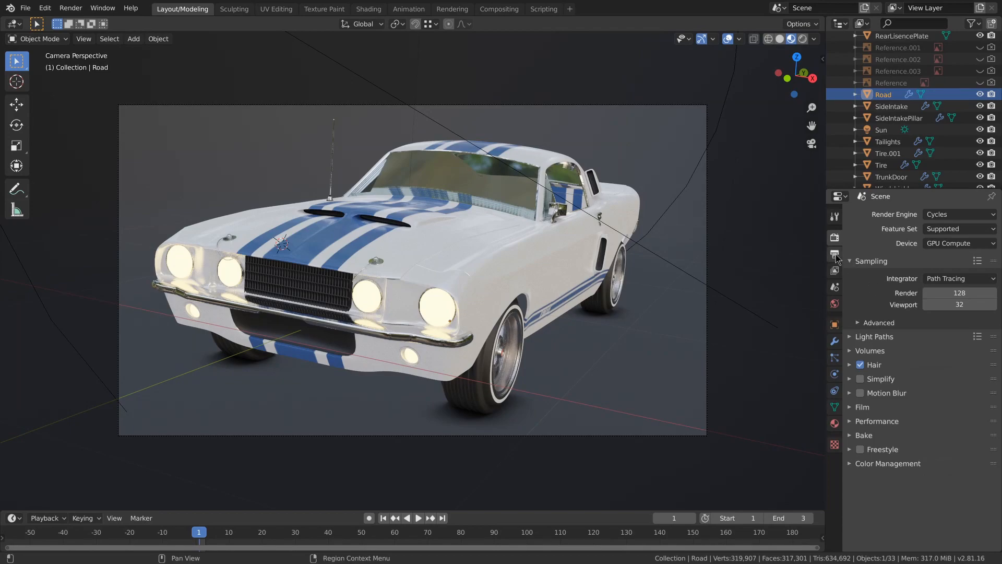
Lower Light Paths Max Bounces Total to 2
{"action": "left_click", "coordinate": [874, 336]}
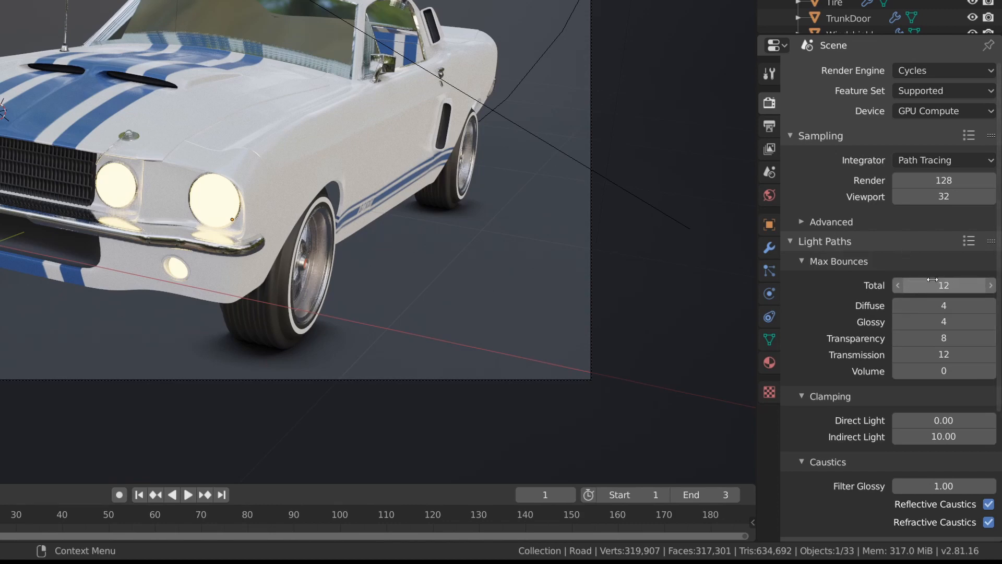
{"action": "mouse_move", "coordinate": [952, 281]}
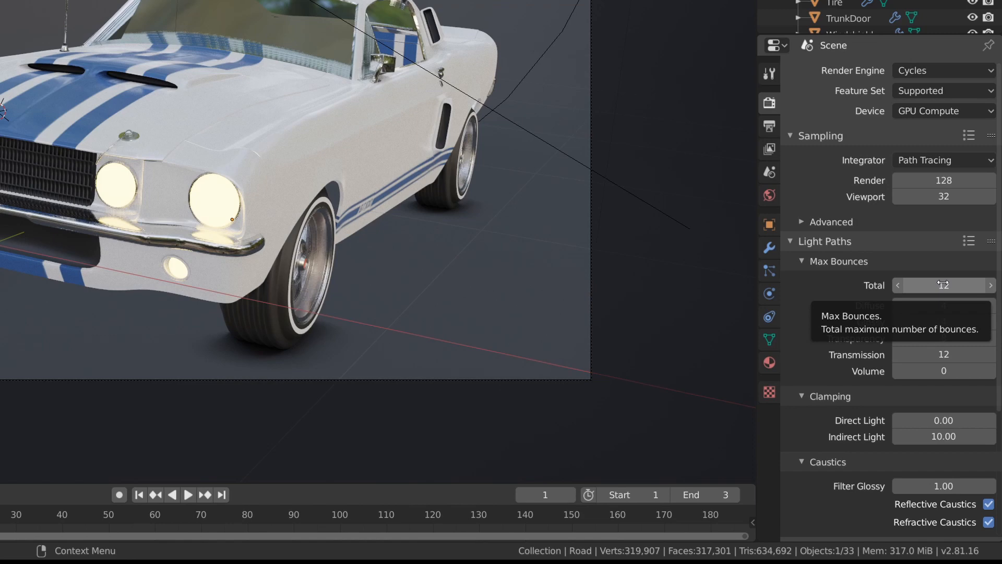
{"action": "left_click", "coordinate": [943, 285]}
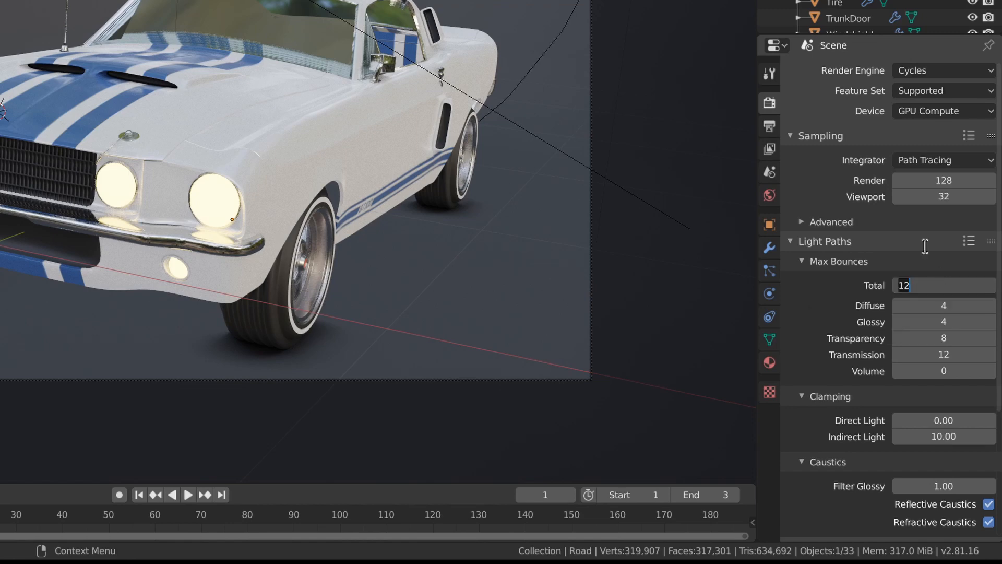
{"action": "mouse_move", "coordinate": [917, 245]}
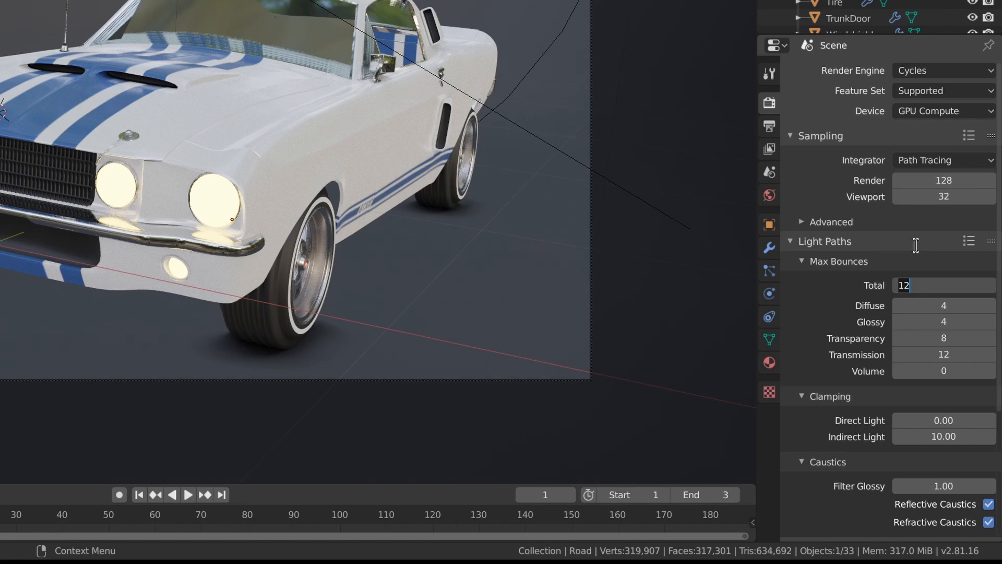
{"action": "type", "text": "2"}
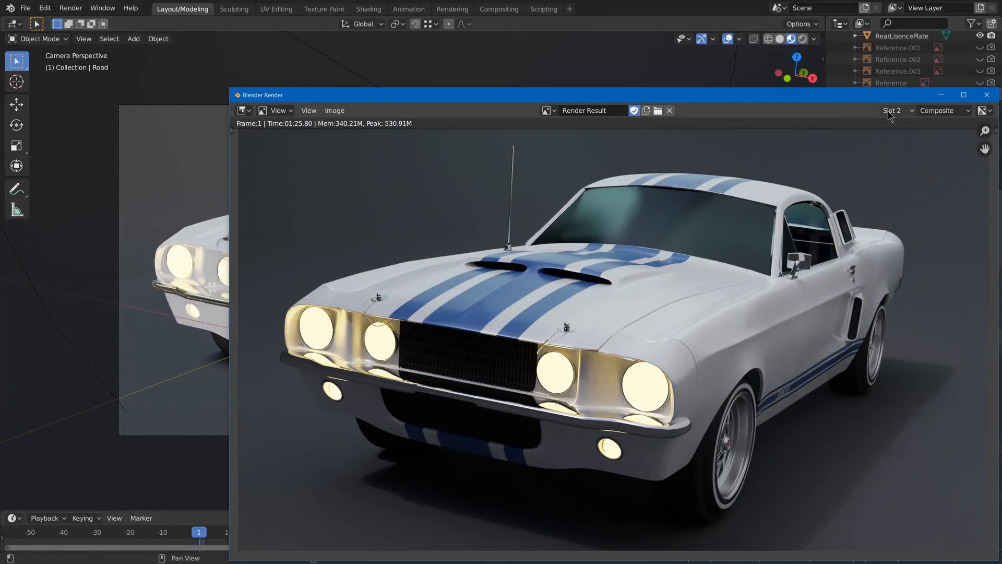
Compare the new render against Slot 1, view Slot 3, then close the render window
{"action": "left_click", "coordinate": [895, 110]}
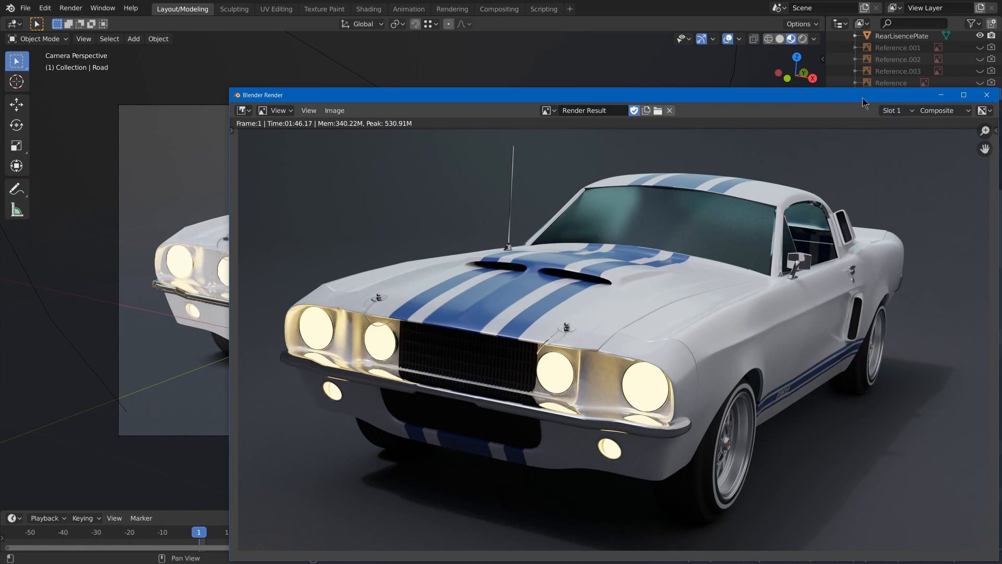
{"action": "left_click", "coordinate": [894, 110]}
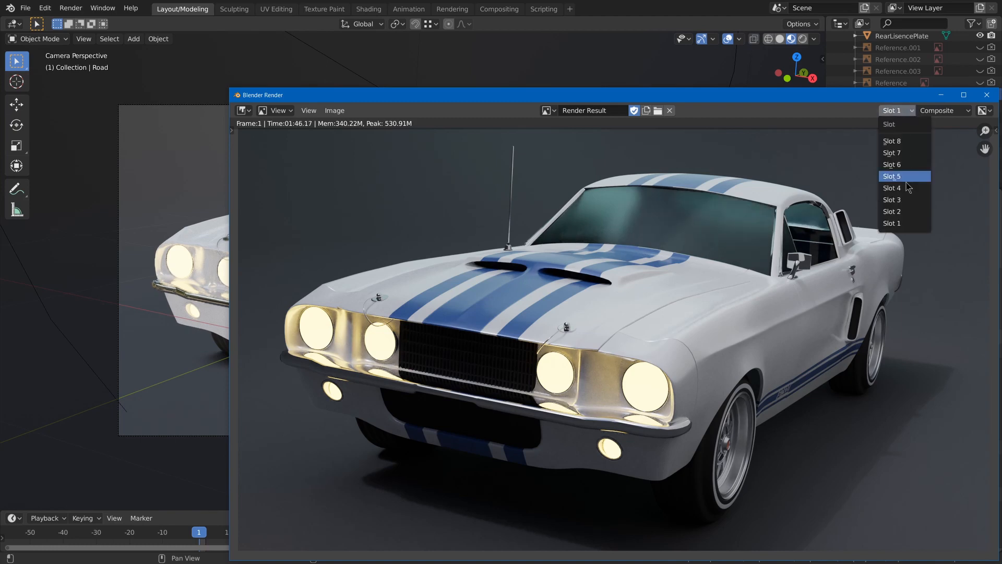
{"action": "left_click", "coordinate": [891, 211]}
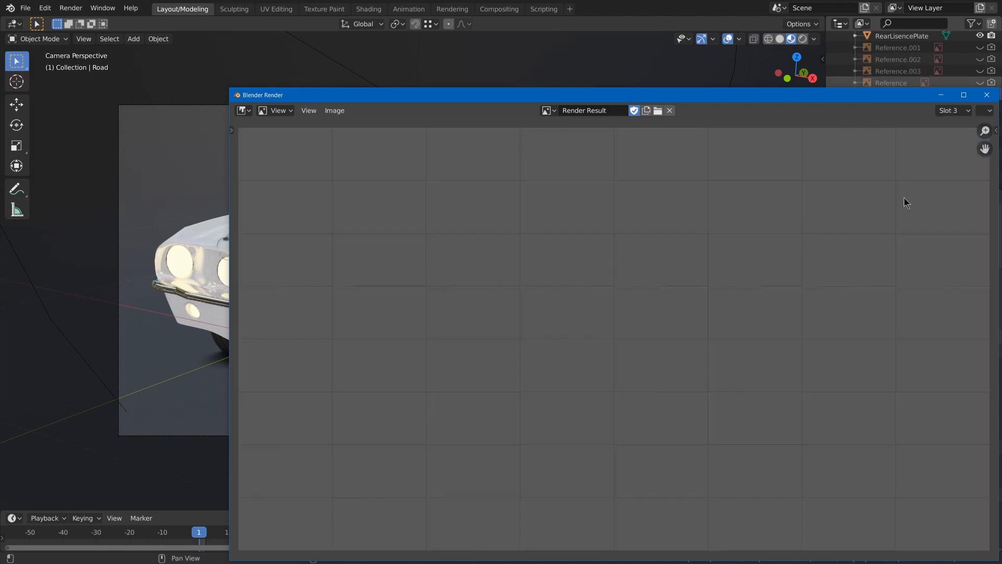
{"action": "left_click", "coordinate": [986, 95]}
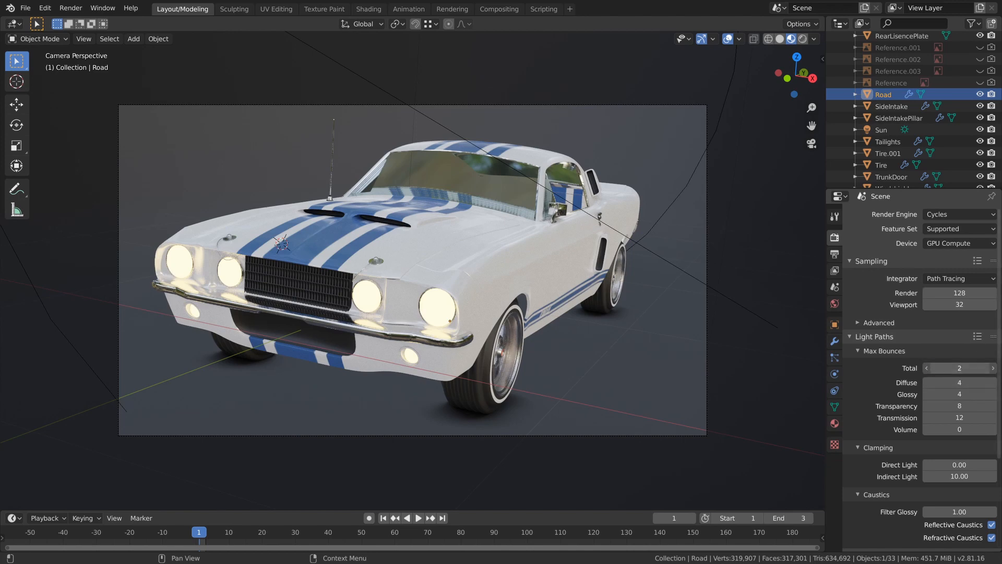
Raise Max Bounces Total to 5, compare Slot 3 with Slot 1, and close the render
{"action": "left_click", "coordinate": [959, 368]}
{"action": "type", "text": "5"}
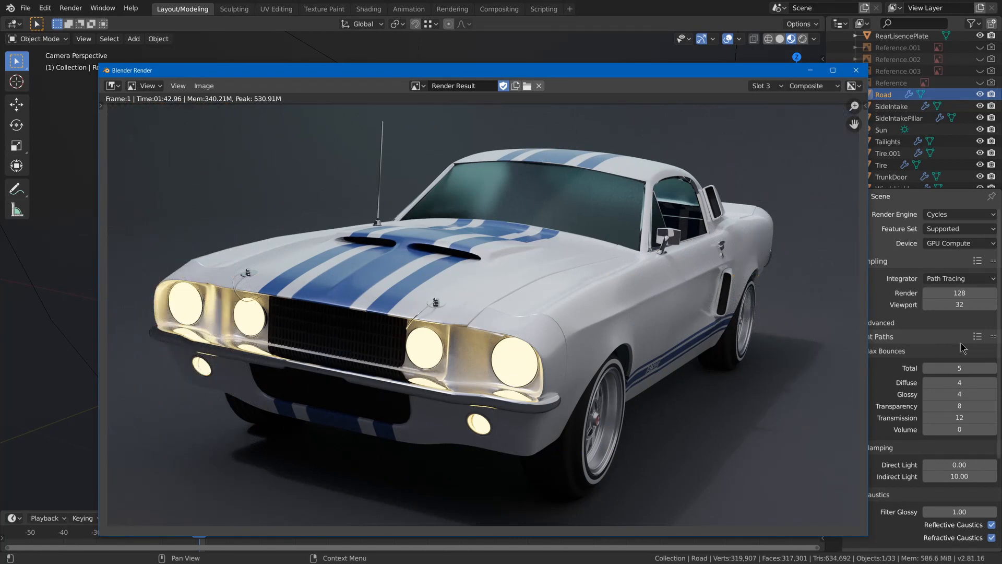
{"action": "left_click", "coordinate": [763, 85]}
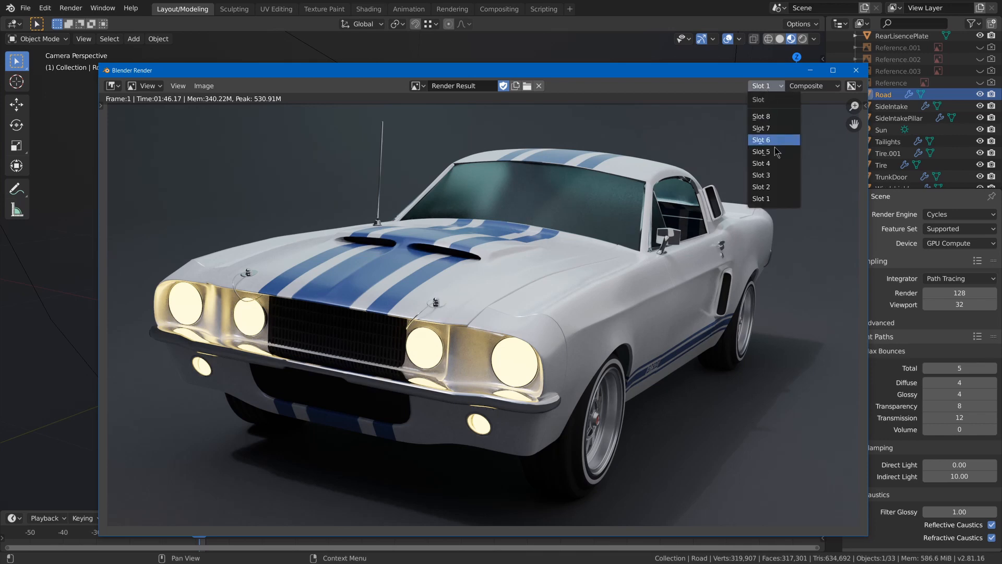
{"action": "mouse_move", "coordinate": [767, 174]}
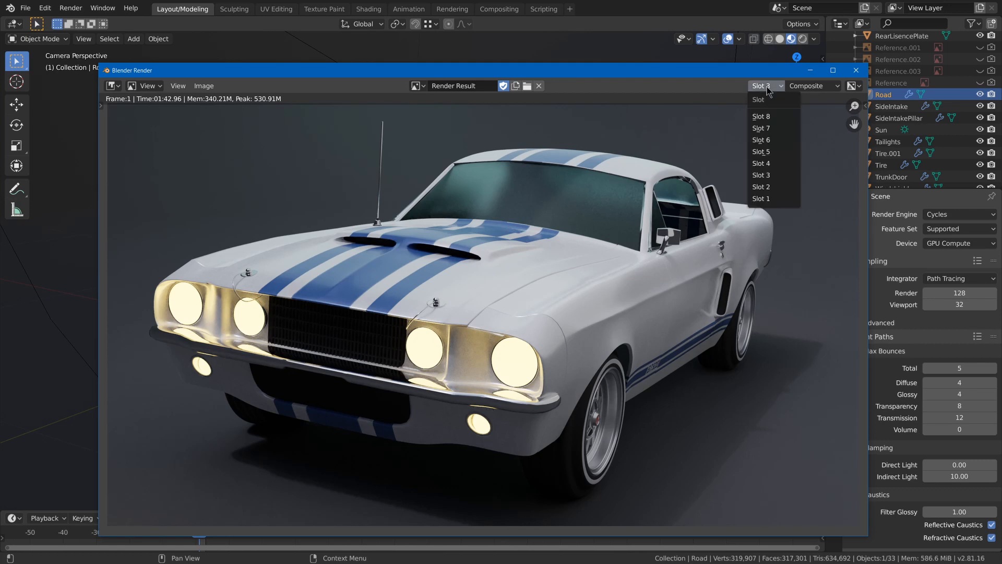
{"action": "left_click", "coordinate": [761, 198]}
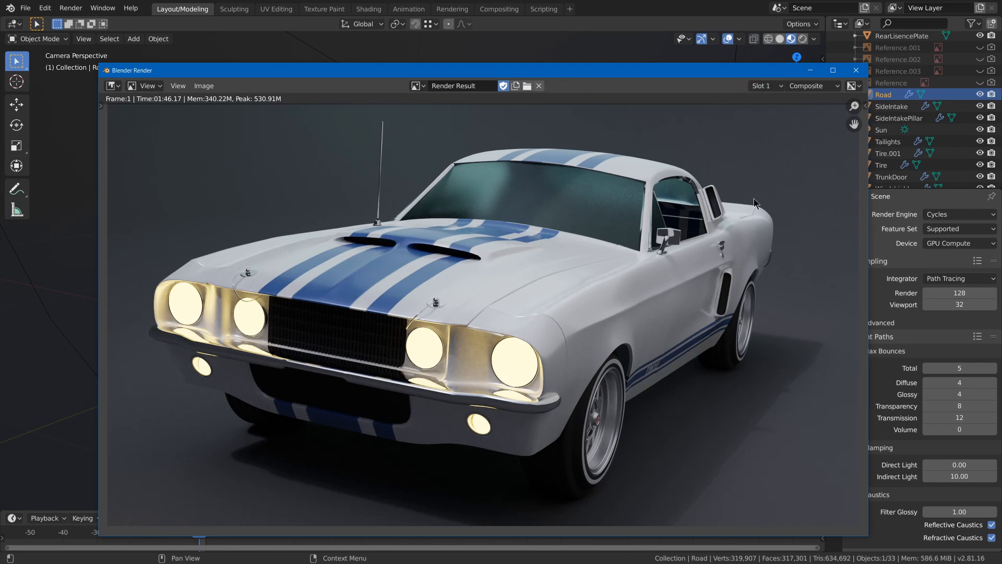
{"action": "mouse_move", "coordinate": [857, 70]}
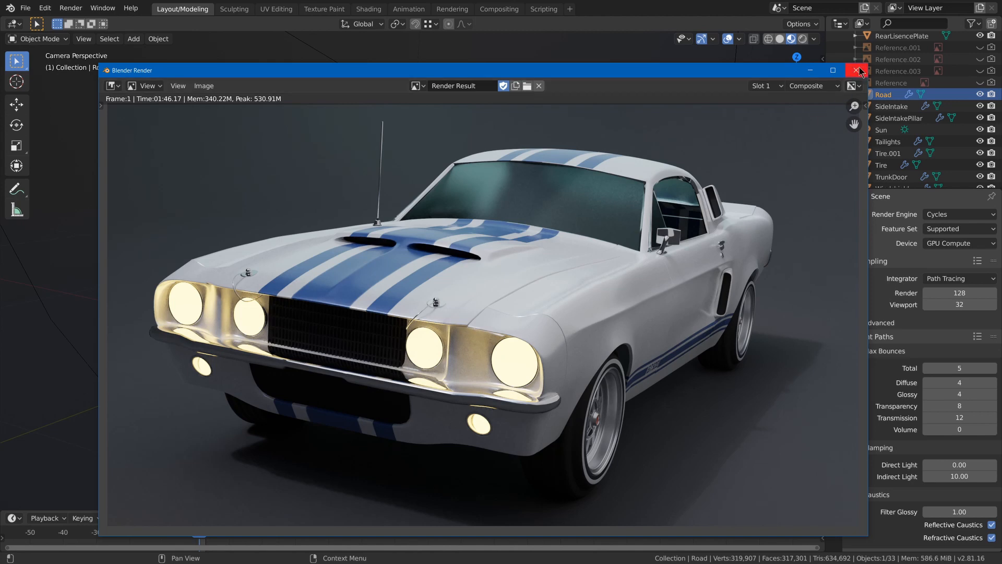
{"action": "left_click", "coordinate": [859, 71]}
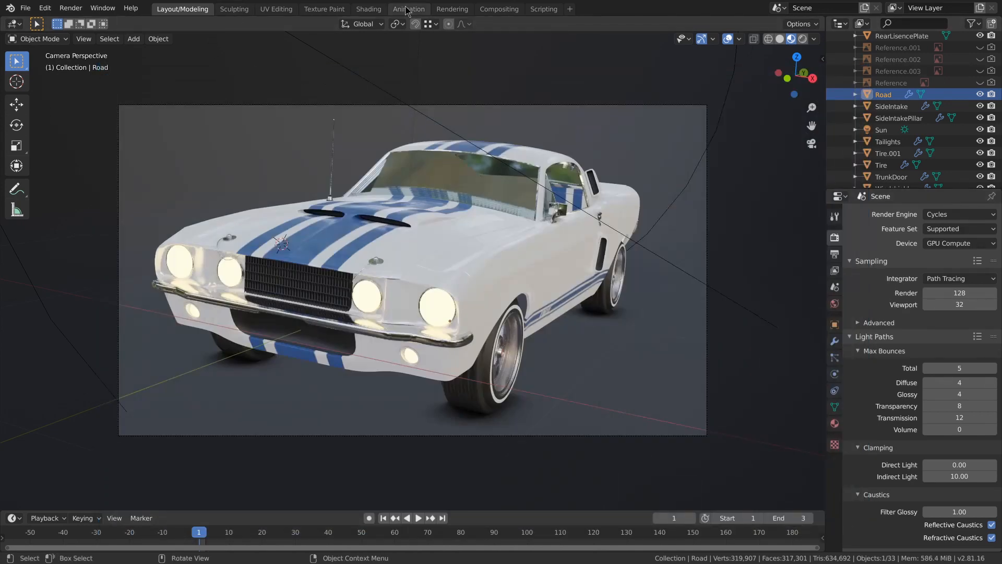
In the Compositing workspace, add a 'denoise' Denoise node between Render Layers and Composite
{"action": "left_click", "coordinate": [499, 9]}
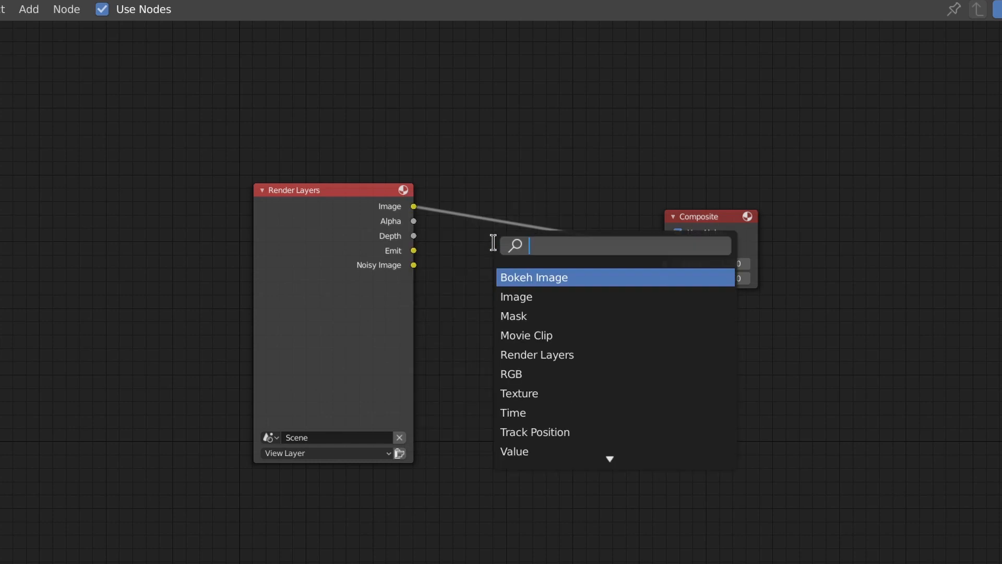
{"action": "type", "text": "denoi"}
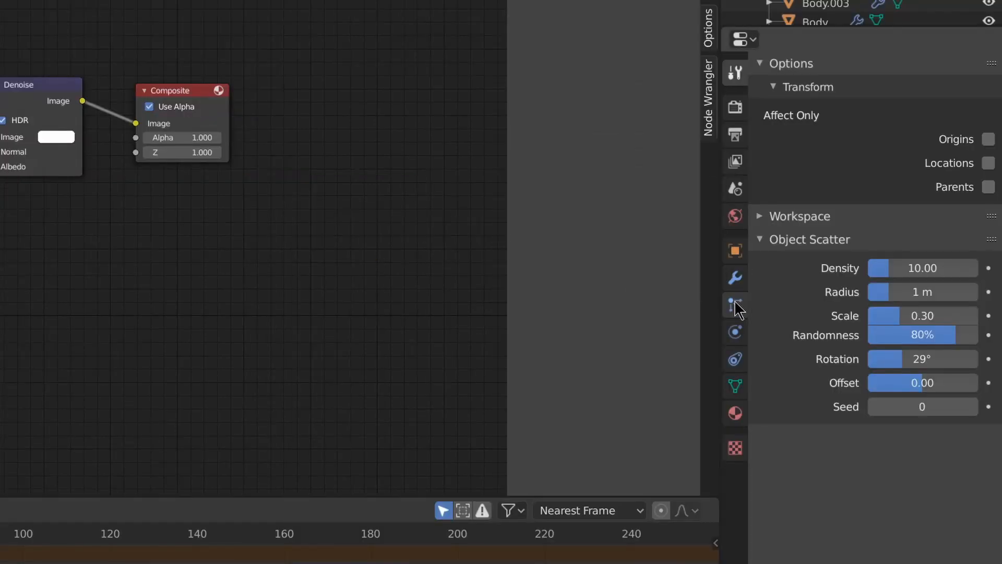
Tick Denoising Data under View Layer Properties > Passes > Data
{"action": "left_click", "coordinate": [736, 161]}
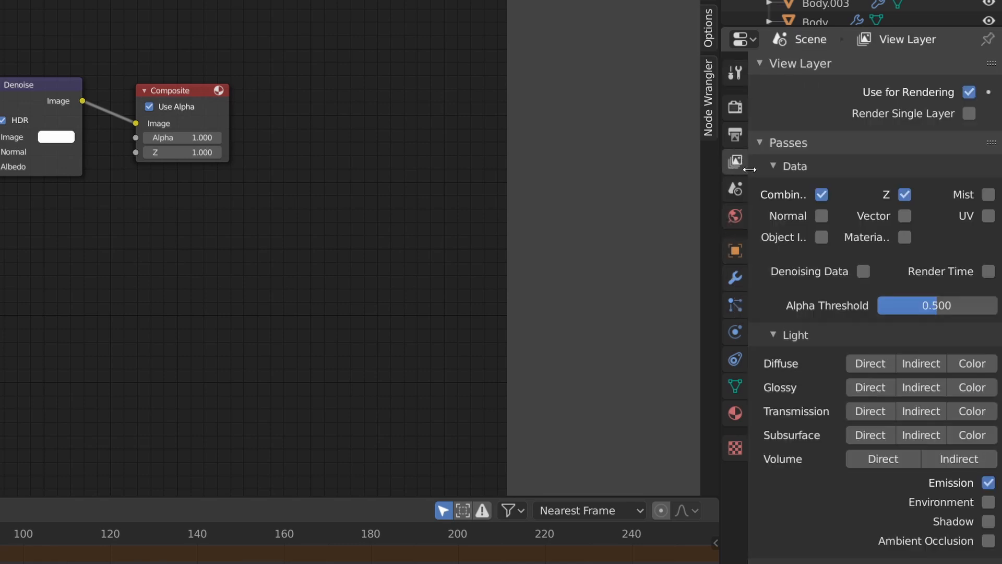
{"action": "mouse_move", "coordinate": [811, 185]}
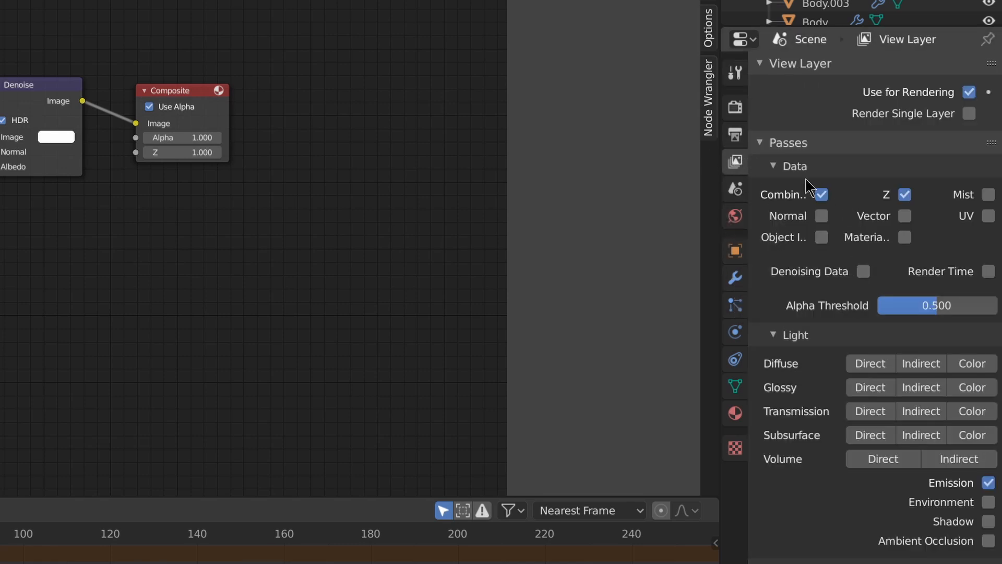
{"action": "mouse_move", "coordinate": [801, 263]}
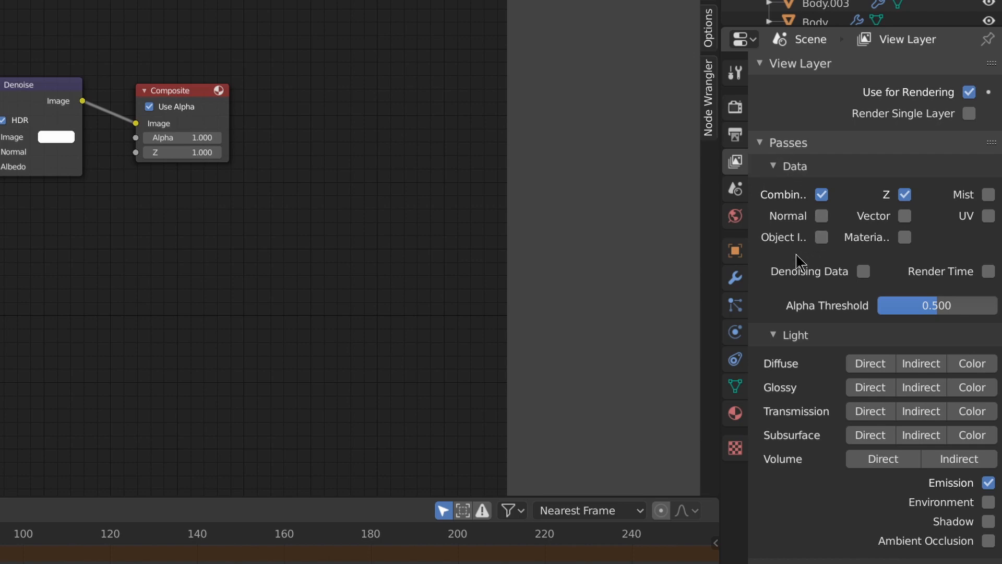
{"action": "left_click", "coordinate": [862, 271]}
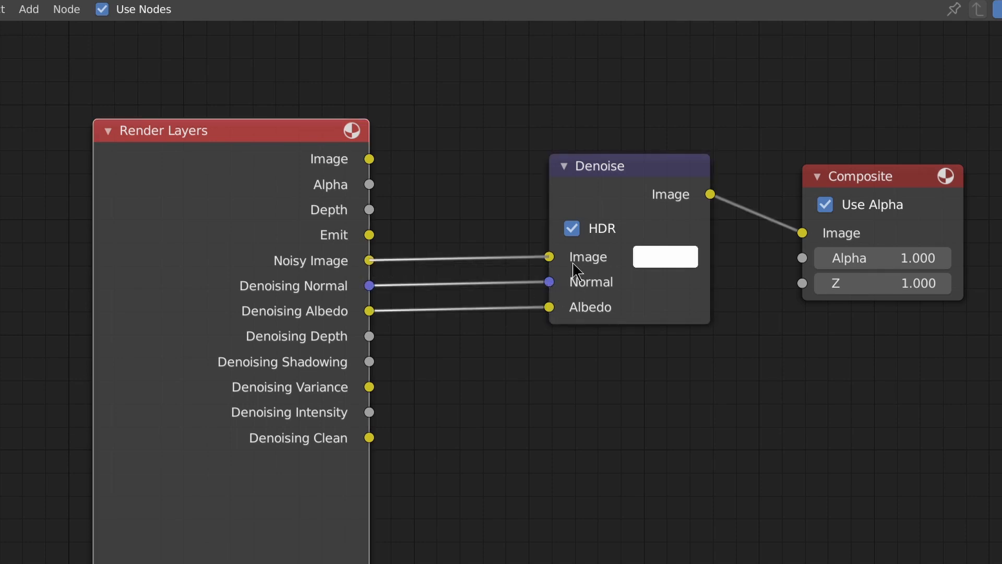
Wire Noisy Image, Denoising Normal and Albedo into Denoise, then return to Layout
{"action": "left_click", "coordinate": [181, 8]}
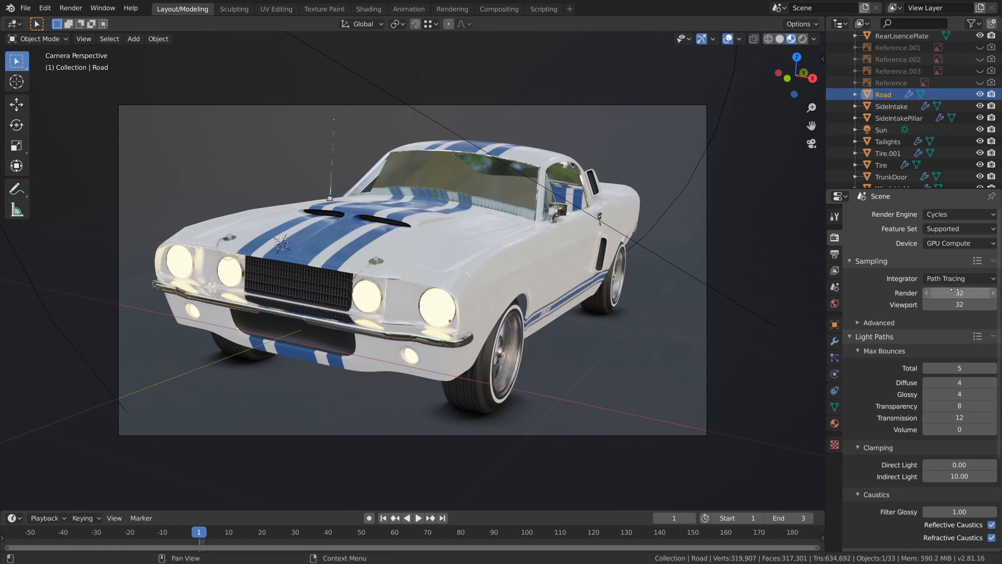
Review 32-sample Sampling settings, toggling the Advanced subpanel, before the F12 render
{"action": "left_click", "coordinate": [880, 322]}
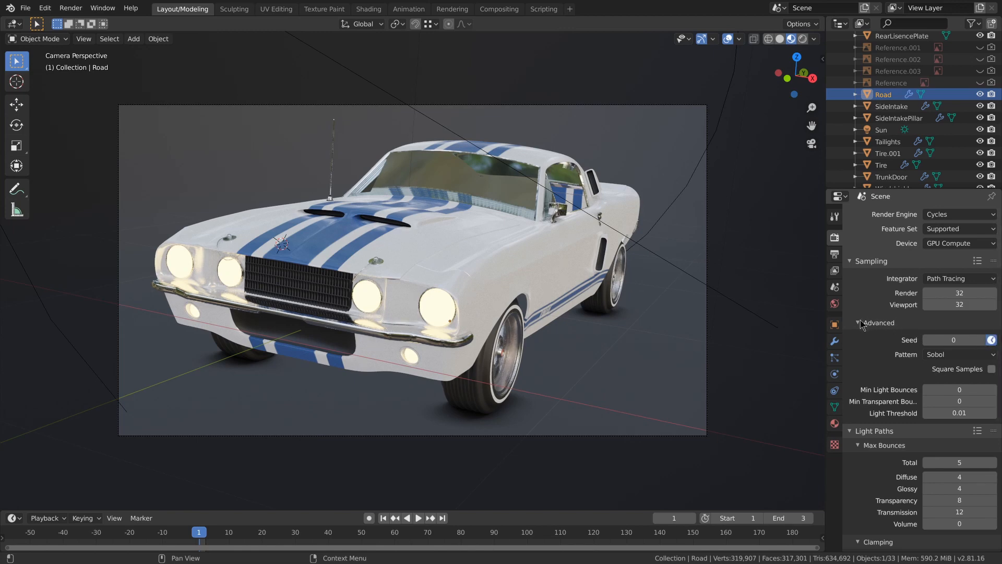
{"action": "mouse_move", "coordinate": [871, 341]}
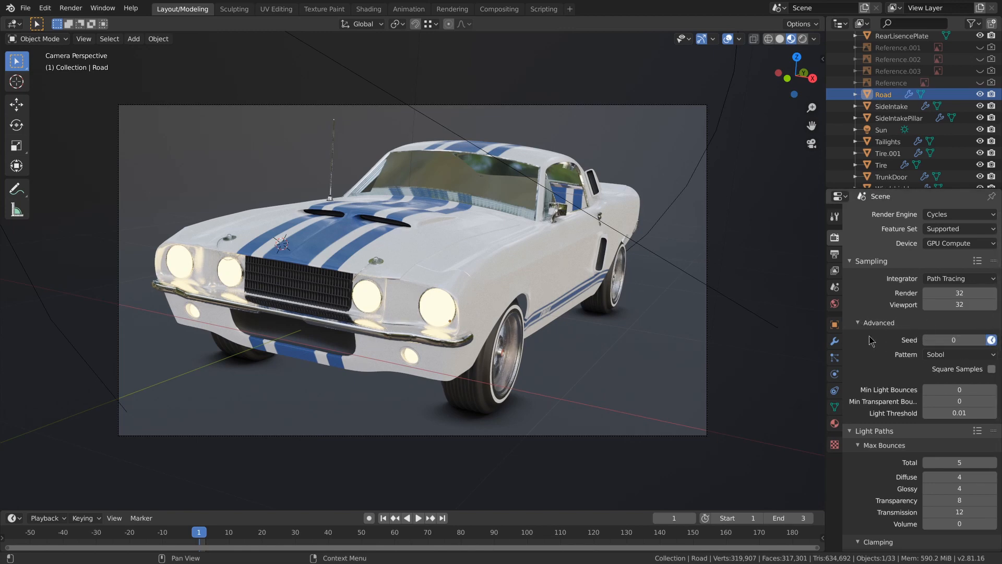
{"action": "left_click", "coordinate": [863, 322]}
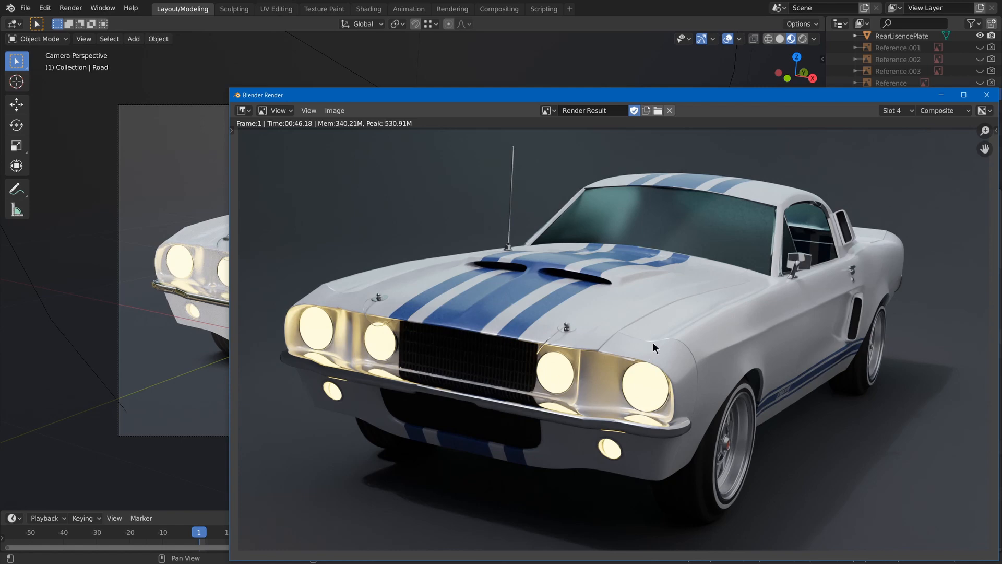
{"action": "mouse_move", "coordinate": [736, 393]}
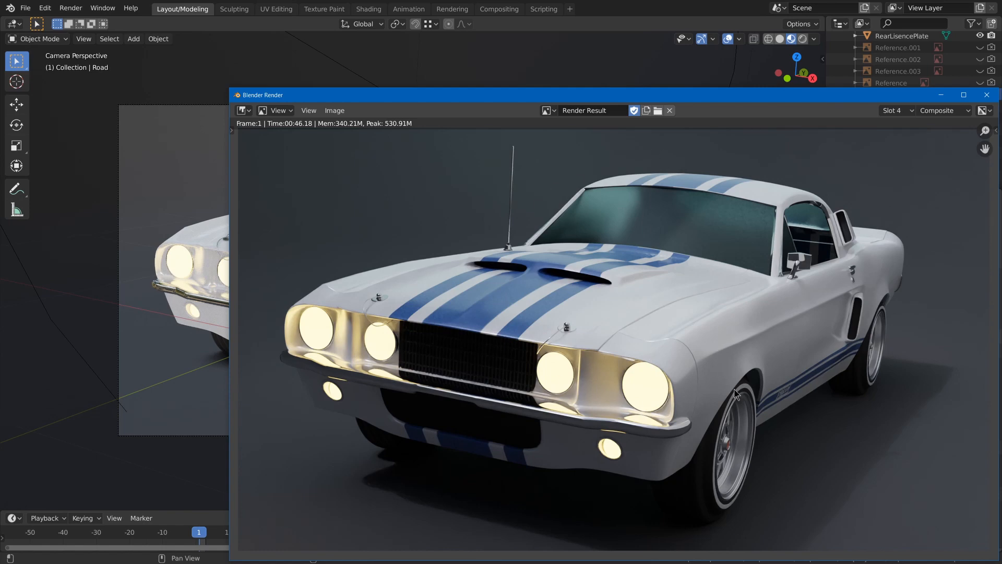
{"action": "mouse_move", "coordinate": [788, 113]}
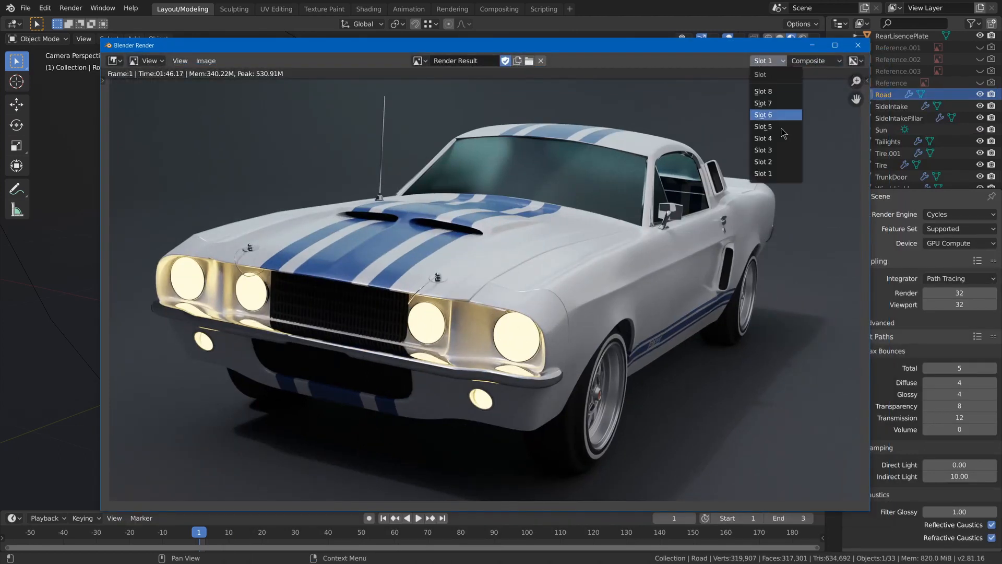
View render Slots 4, 2 and 5 to compare times, then close the window
{"action": "left_click", "coordinate": [763, 138]}
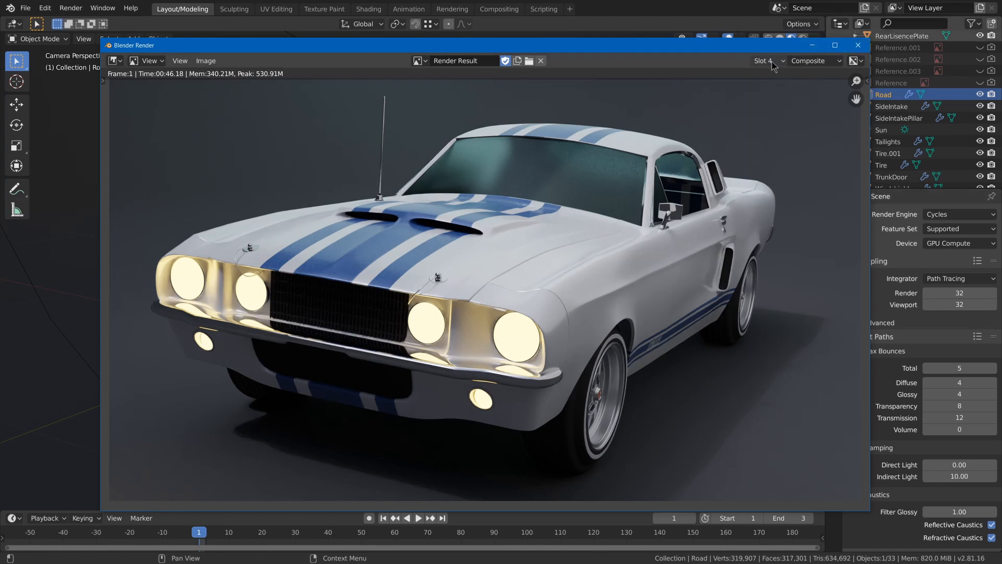
{"action": "left_click", "coordinate": [766, 61]}
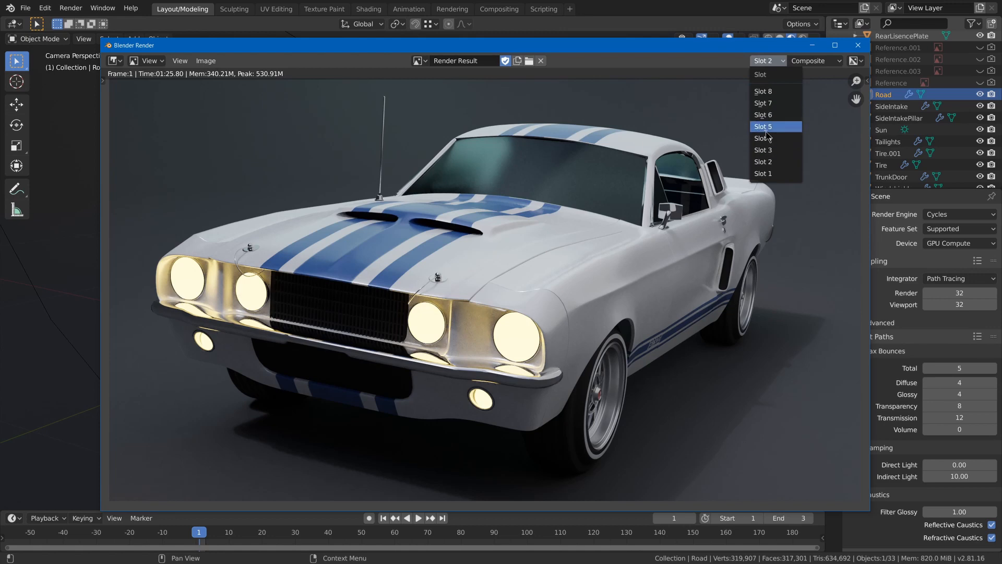
{"action": "left_click", "coordinate": [762, 125]}
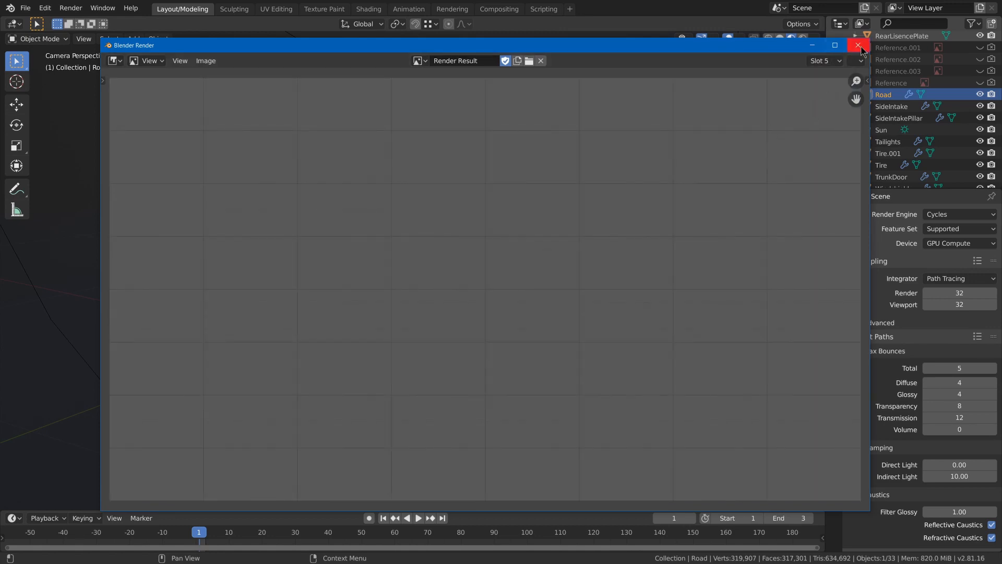
{"action": "left_click", "coordinate": [859, 46]}
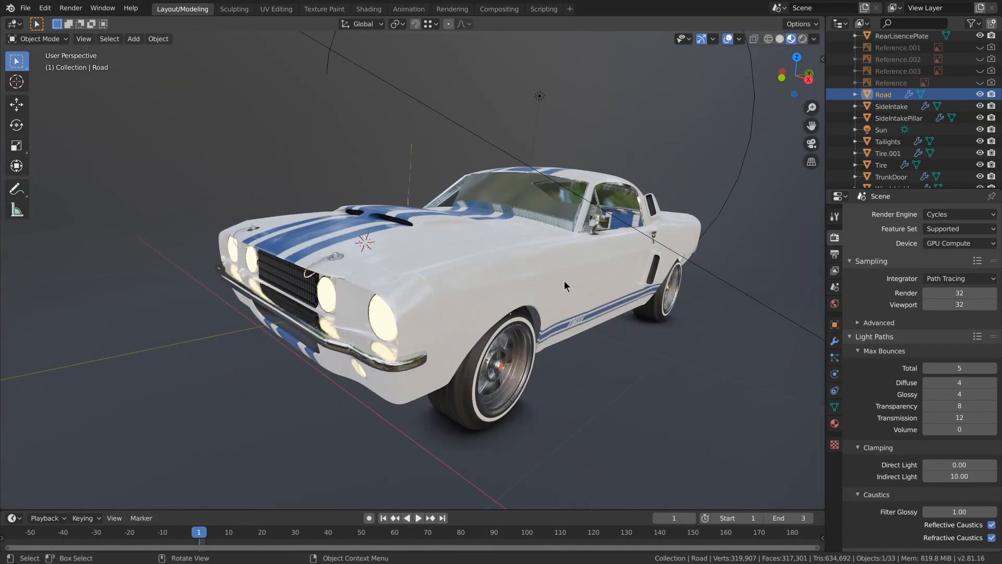
Select the car Body and show its CarPaint material in Material Properties
{"action": "left_click", "coordinate": [510, 280]}
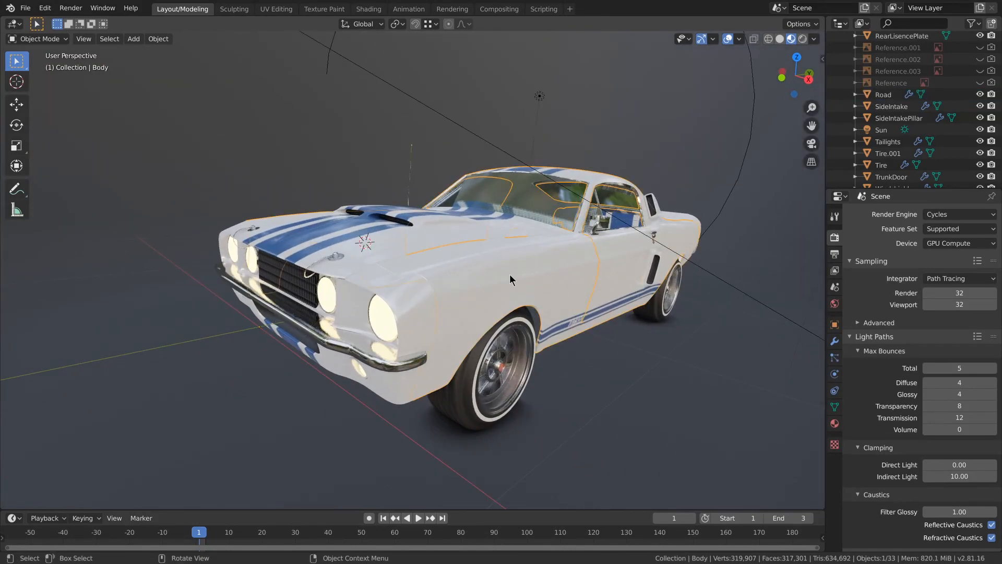
{"action": "mouse_move", "coordinate": [834, 423]}
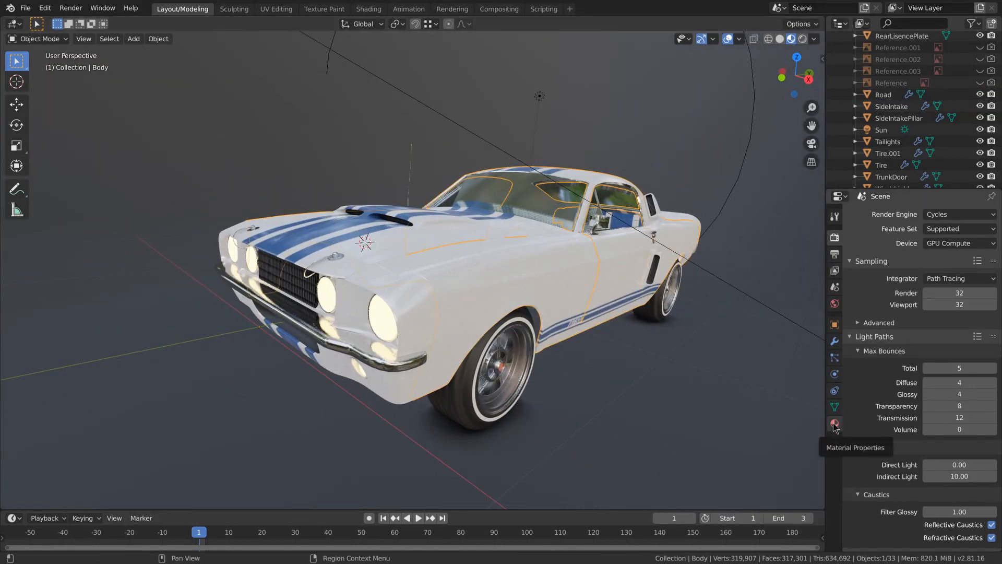
{"action": "left_click", "coordinate": [835, 424]}
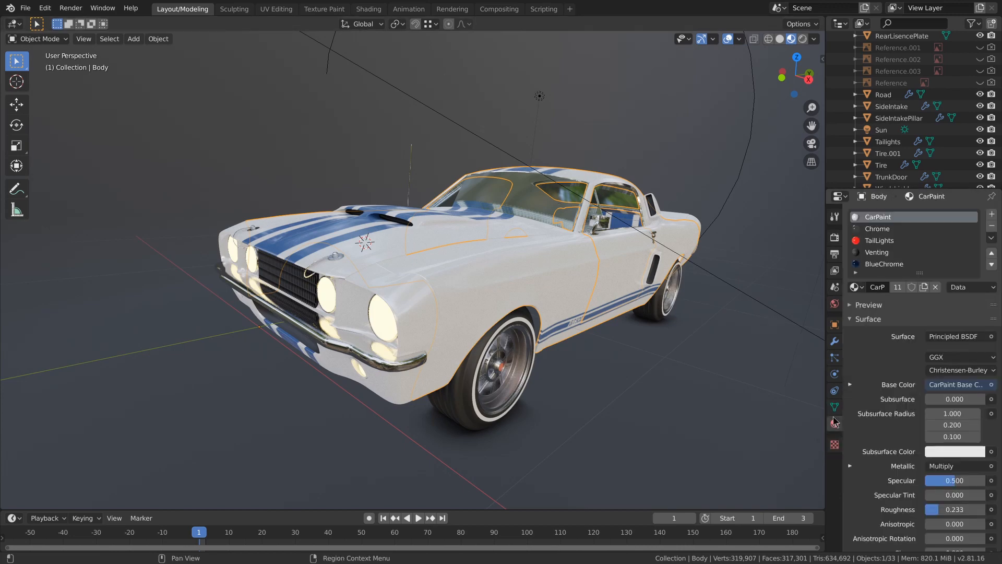
{"action": "mouse_move", "coordinate": [834, 341]}
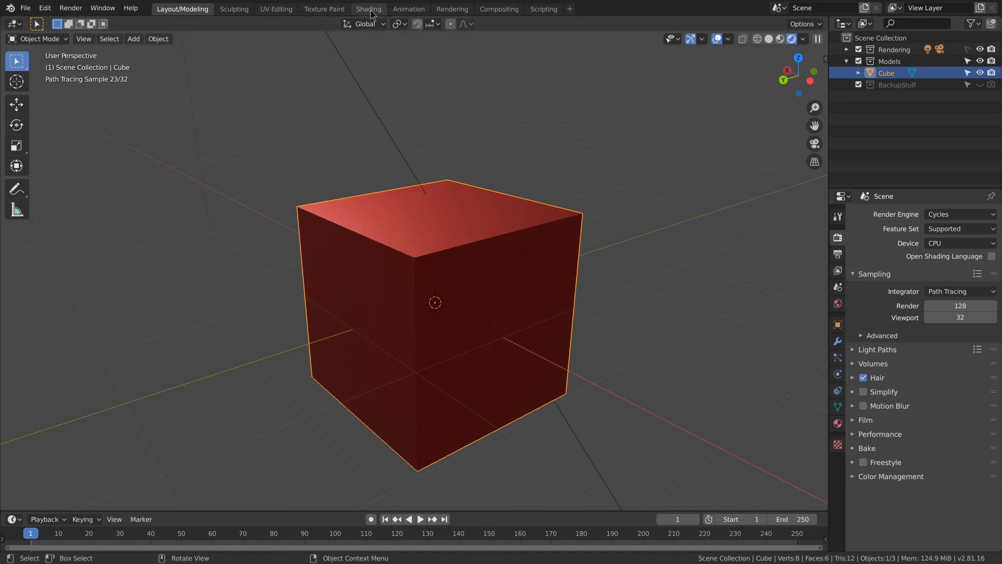
In the Shading workspace, add an Image Texture node holding a new blank untitled image
{"action": "left_click", "coordinate": [368, 9]}
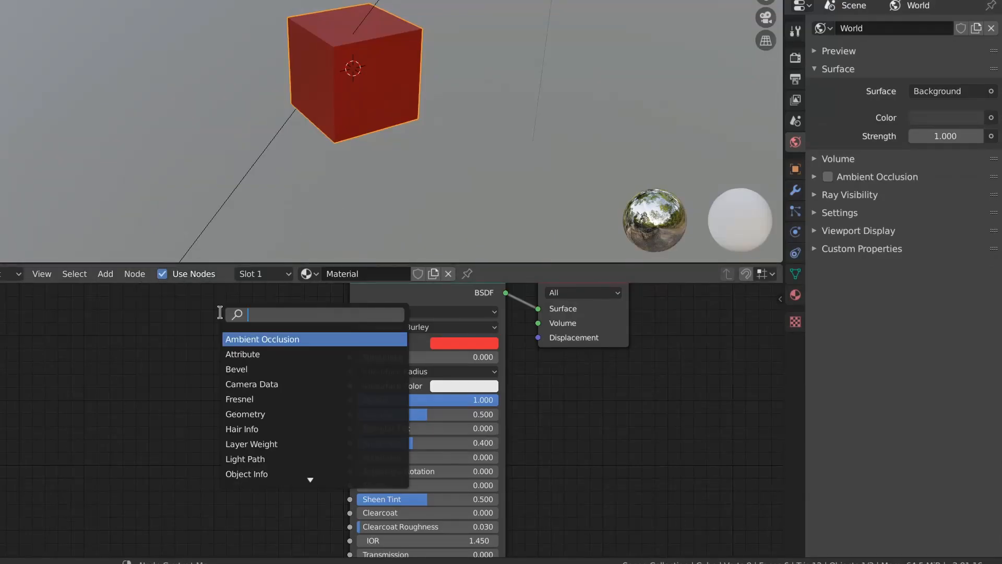
{"action": "type", "text": "image"}
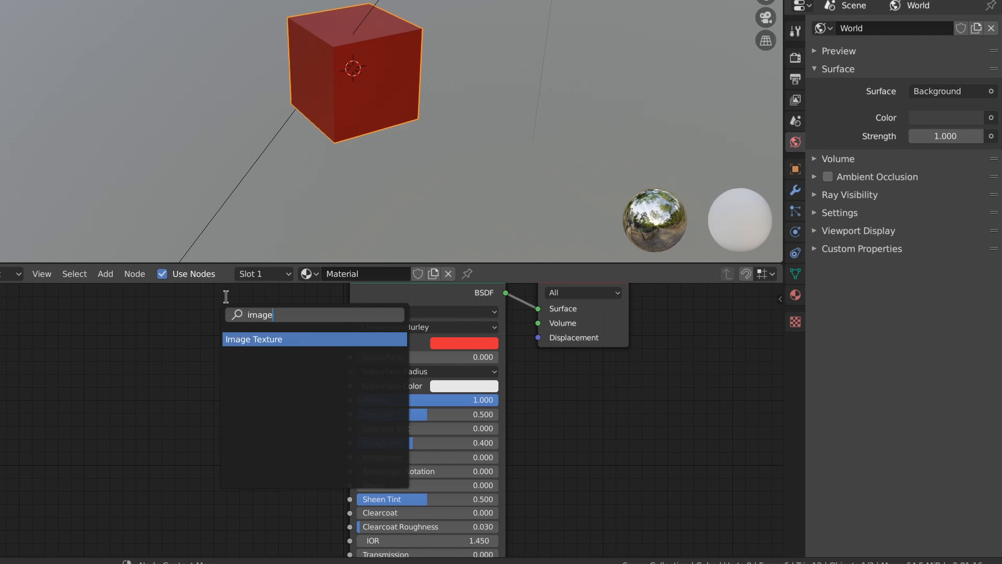
{"action": "left_click", "coordinate": [253, 339]}
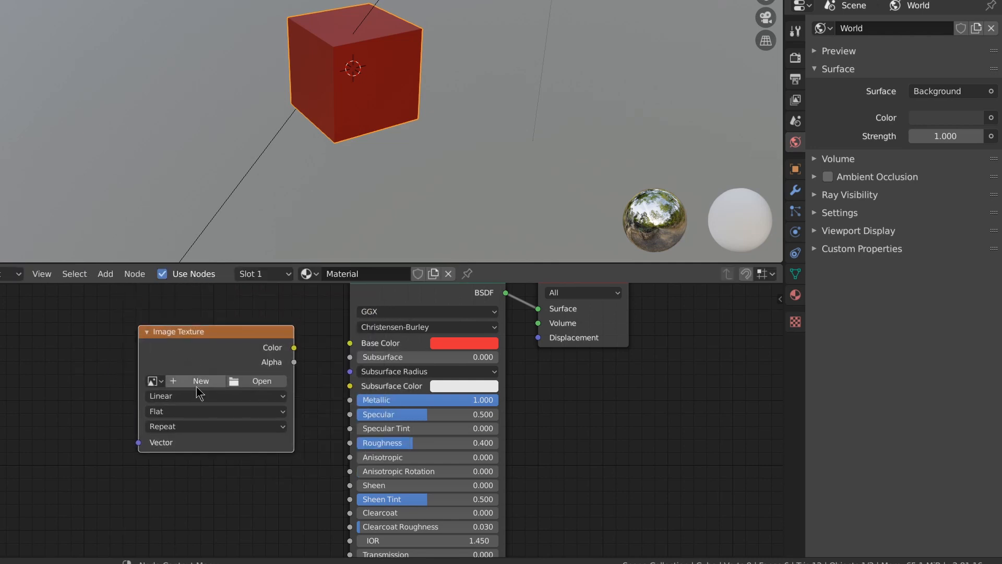
{"action": "left_click", "coordinate": [201, 381]}
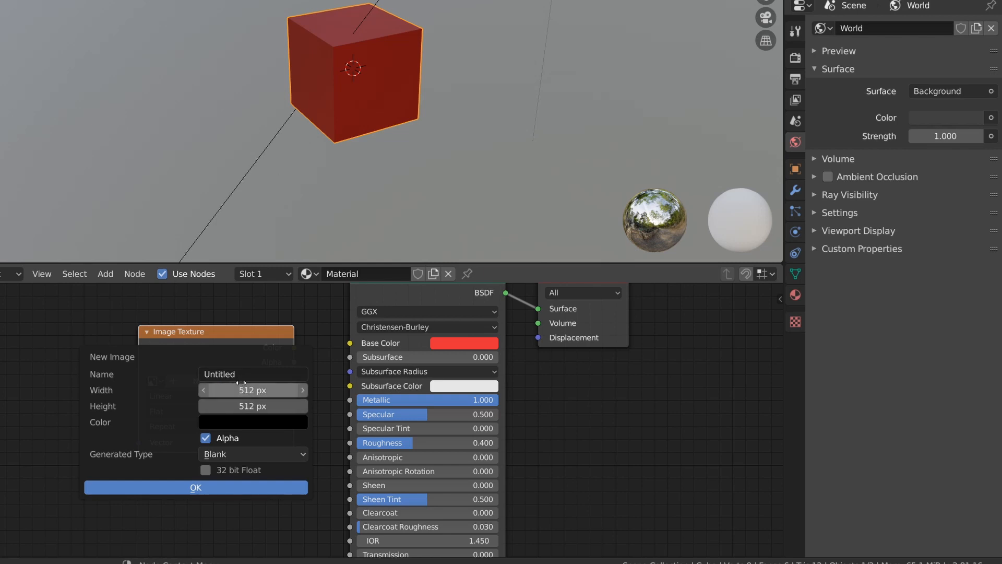
{"action": "left_click", "coordinate": [195, 487]}
{"action": "type", "text": "e"}
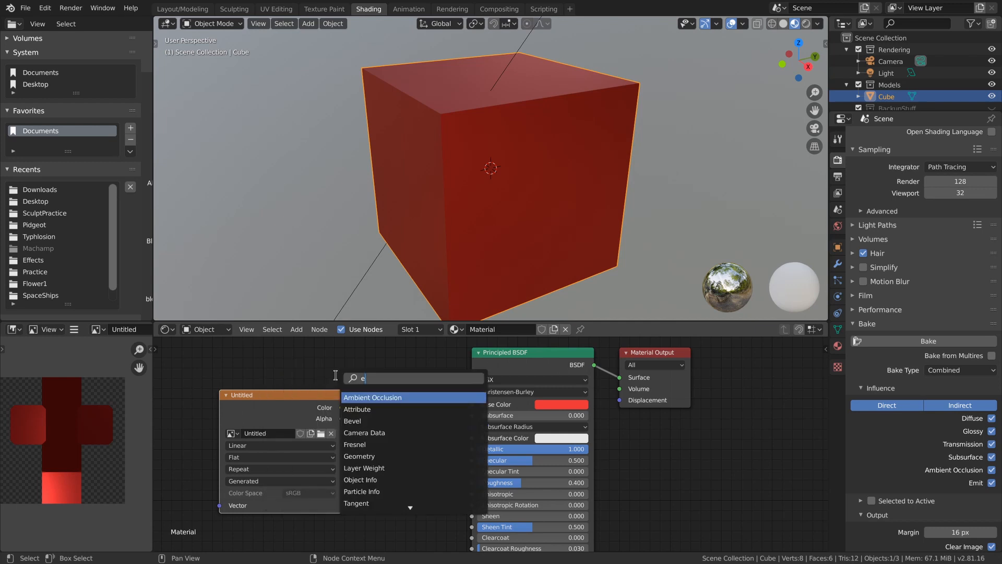
Add an Emission shader node to the cube's material
{"action": "type", "text": "m"}
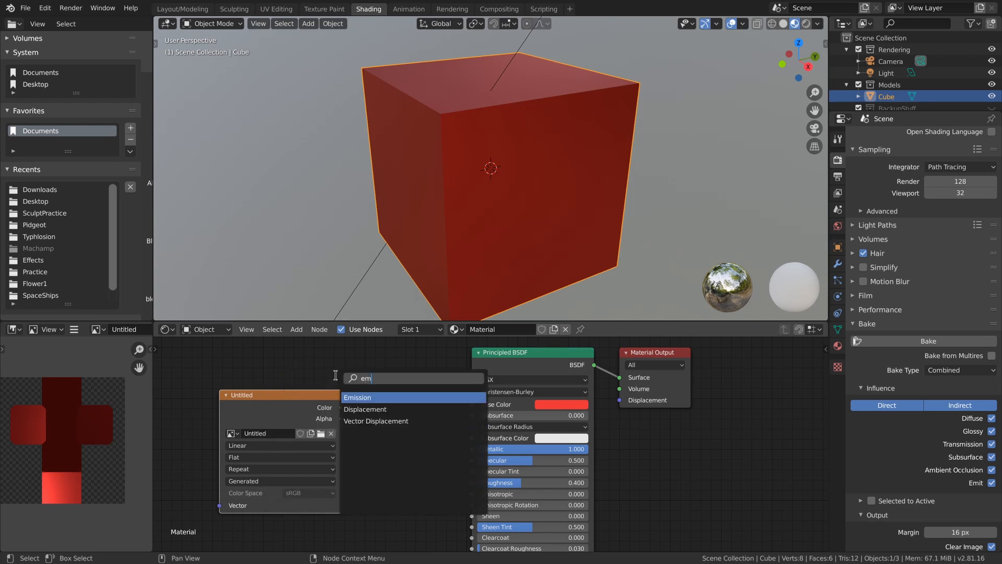
{"action": "left_click", "coordinate": [357, 397]}
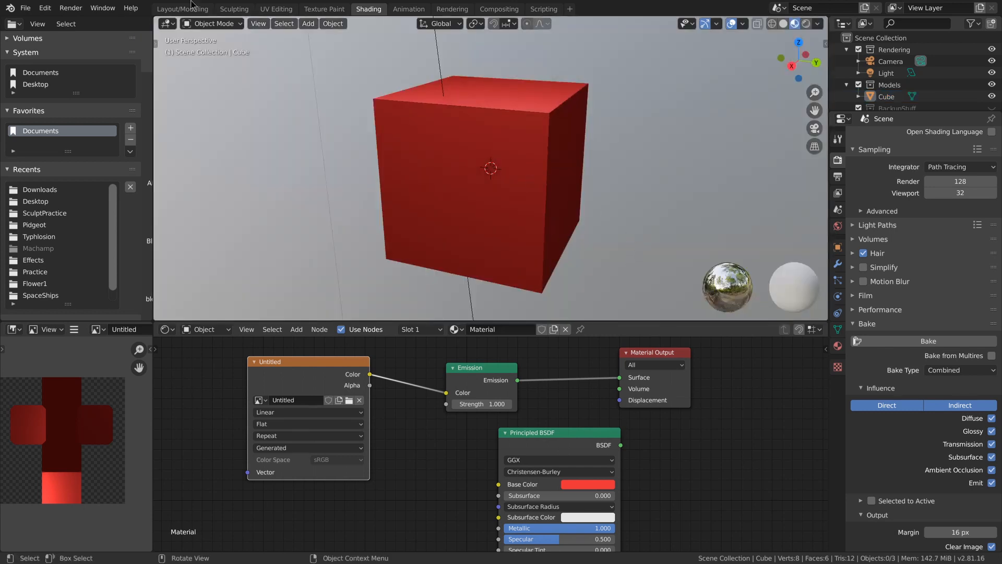
{"action": "mouse_move", "coordinate": [182, 9]}
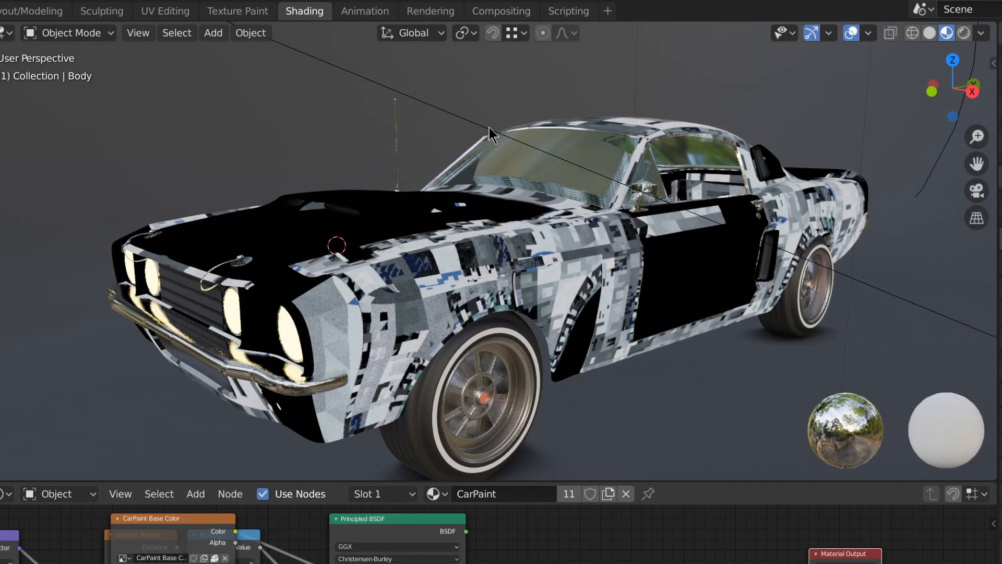
{"action": "mouse_move", "coordinate": [501, 147]}
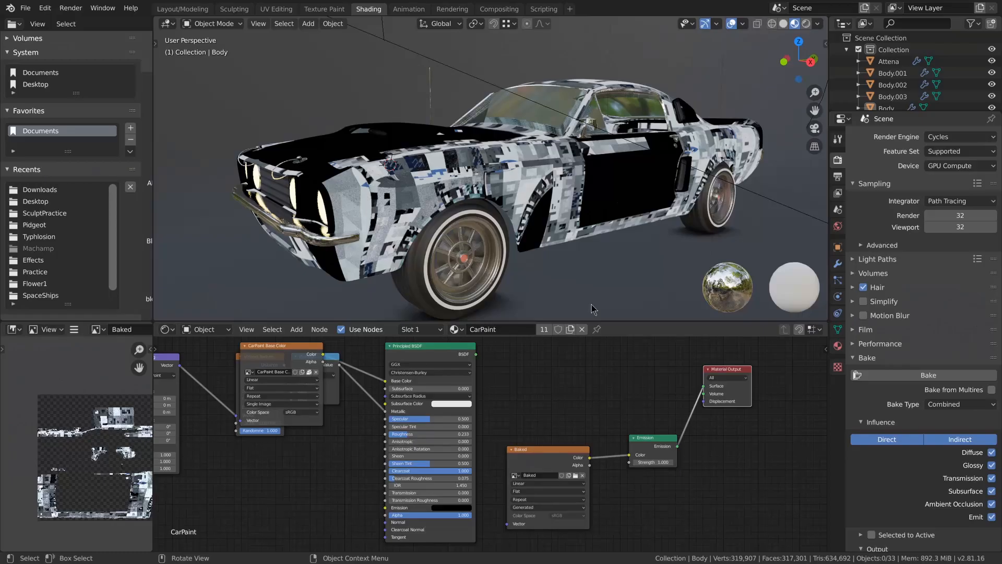
{"action": "mouse_move", "coordinate": [681, 387]}
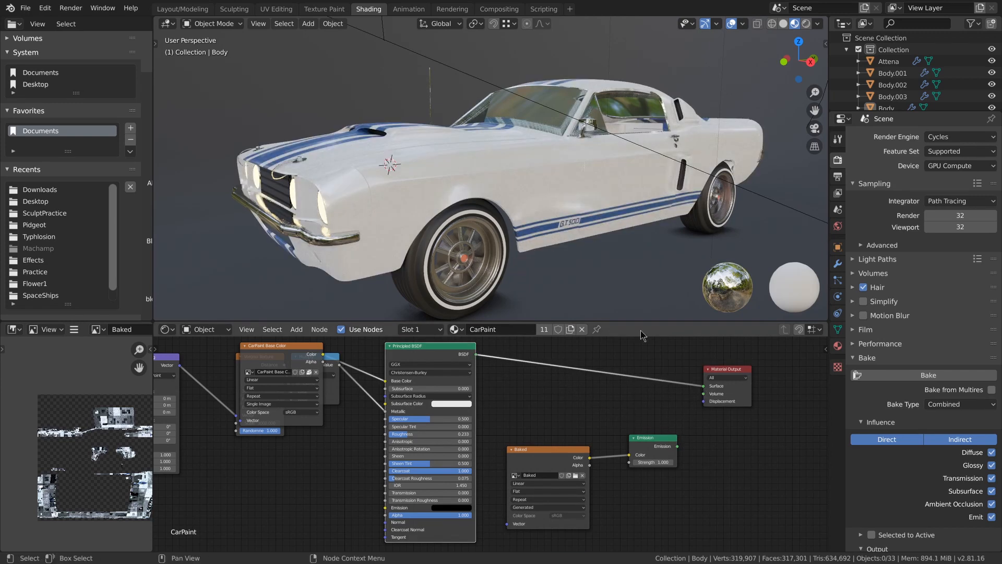
Save the car project as Mustang1.blend and open the File menu
{"action": "key", "text": "ctrl+s"}
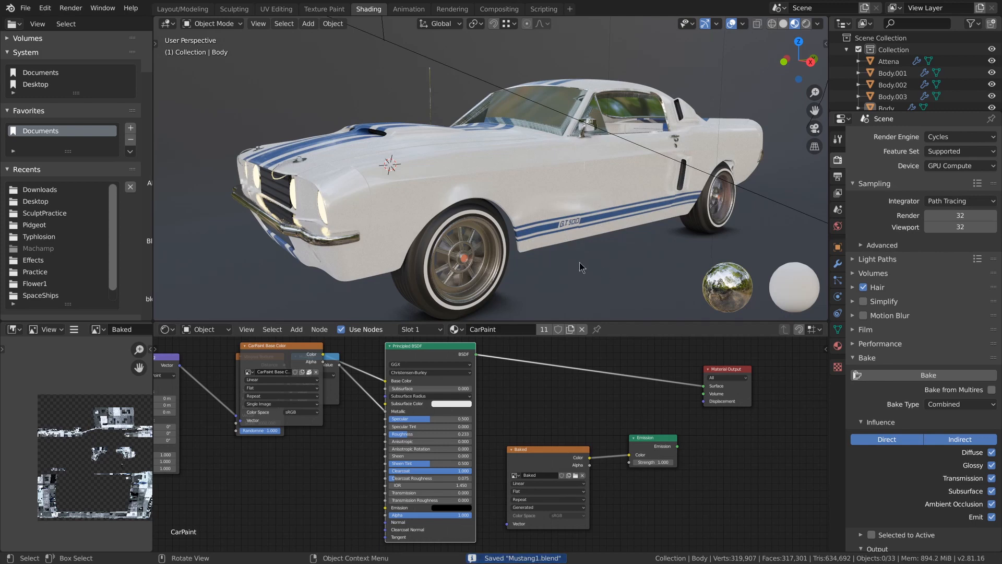
{"action": "left_click", "coordinate": [26, 7]}
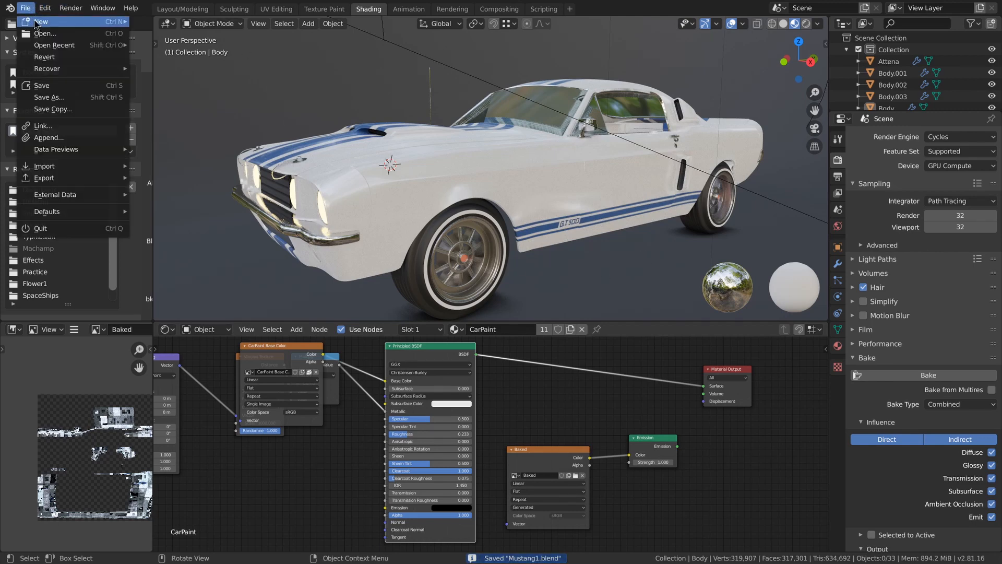